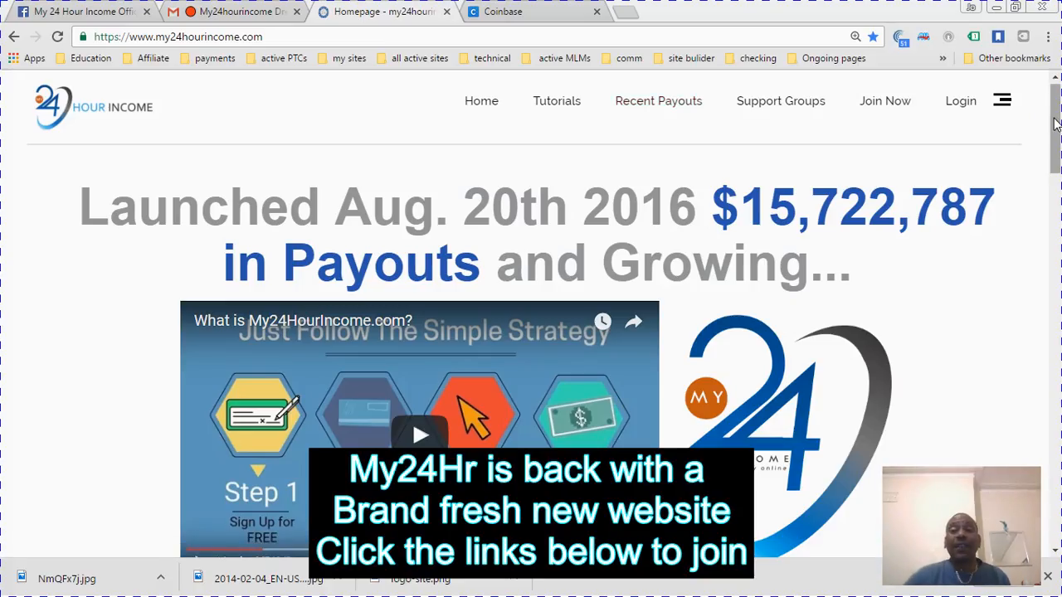
# Scroll the homepage past the intro video and About text to the four AdPack plans ($5 to $75).
pyautogui.scroll(-3)
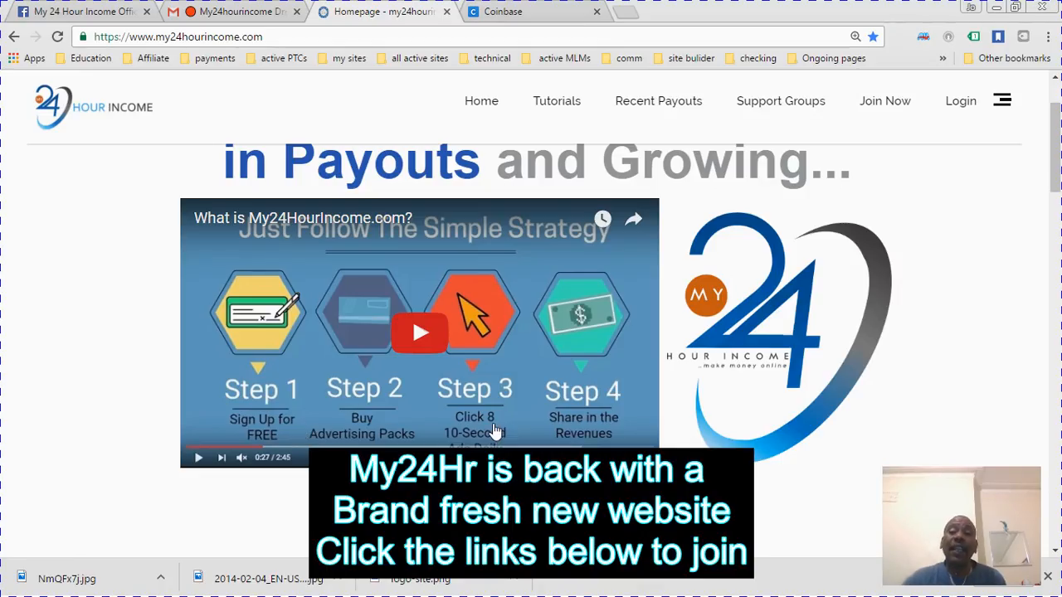
pyautogui.moveTo(572, 357)
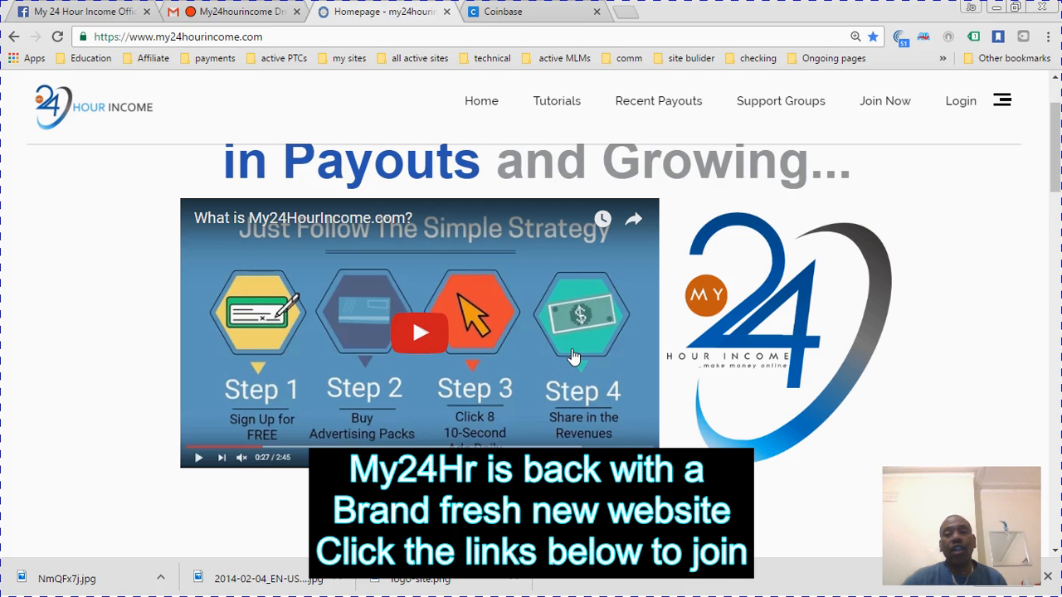
pyautogui.scroll(-3)
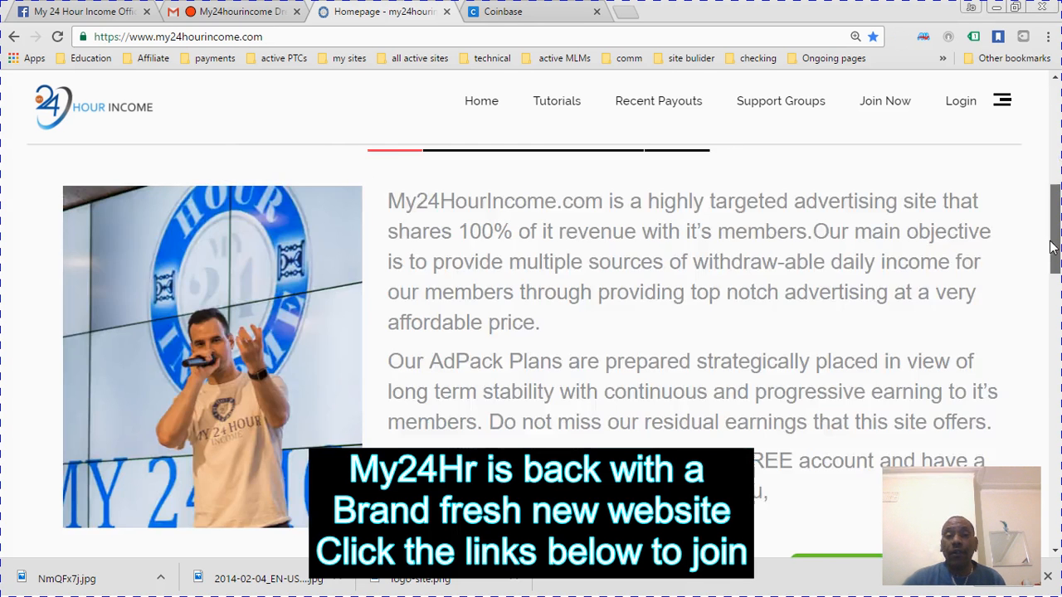
pyautogui.scroll(-3)
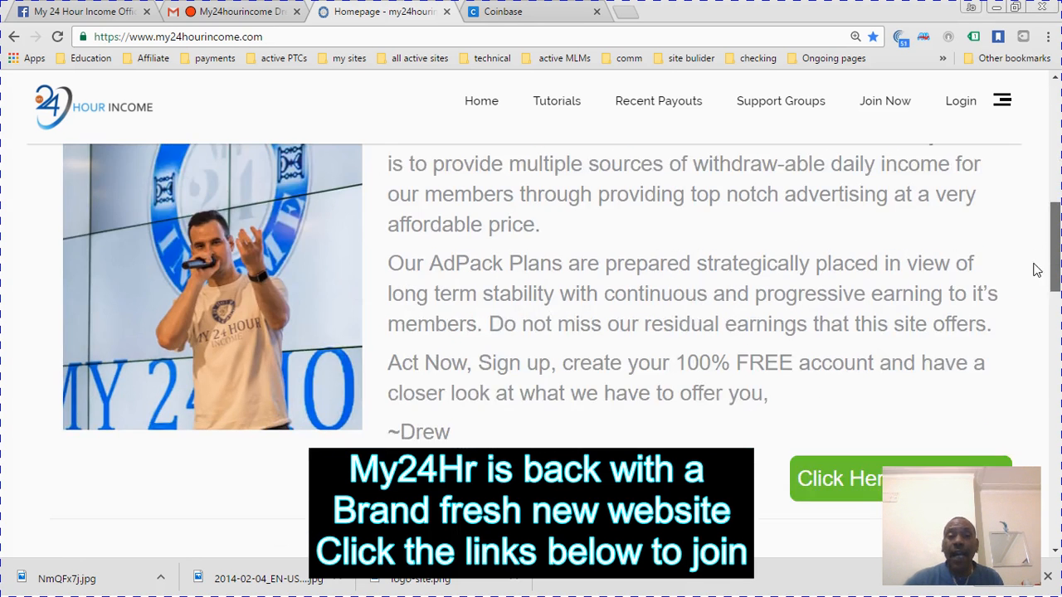
pyautogui.scroll(-3)
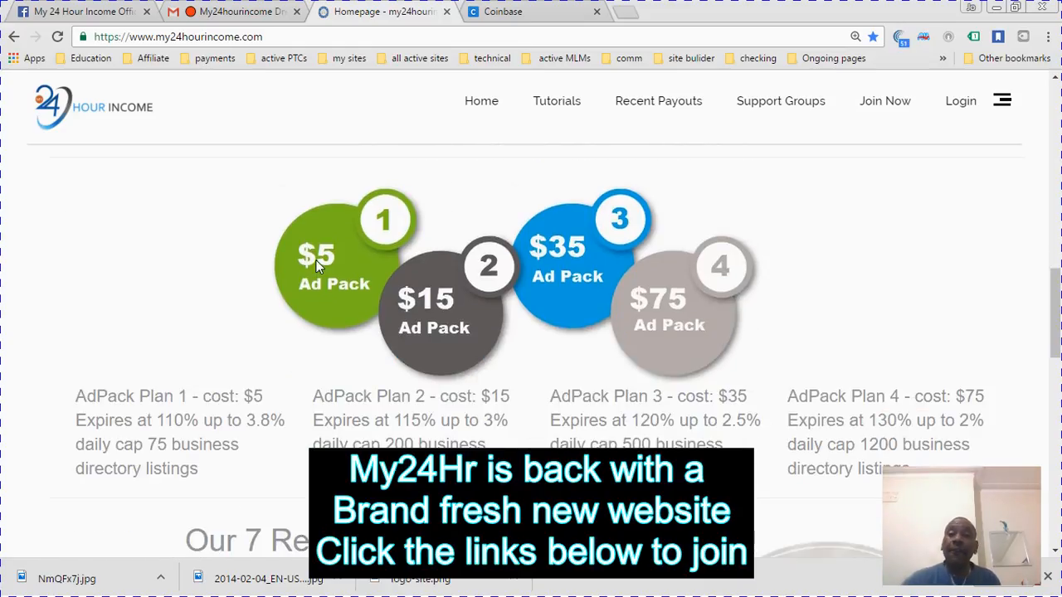
pyautogui.moveTo(318, 314)
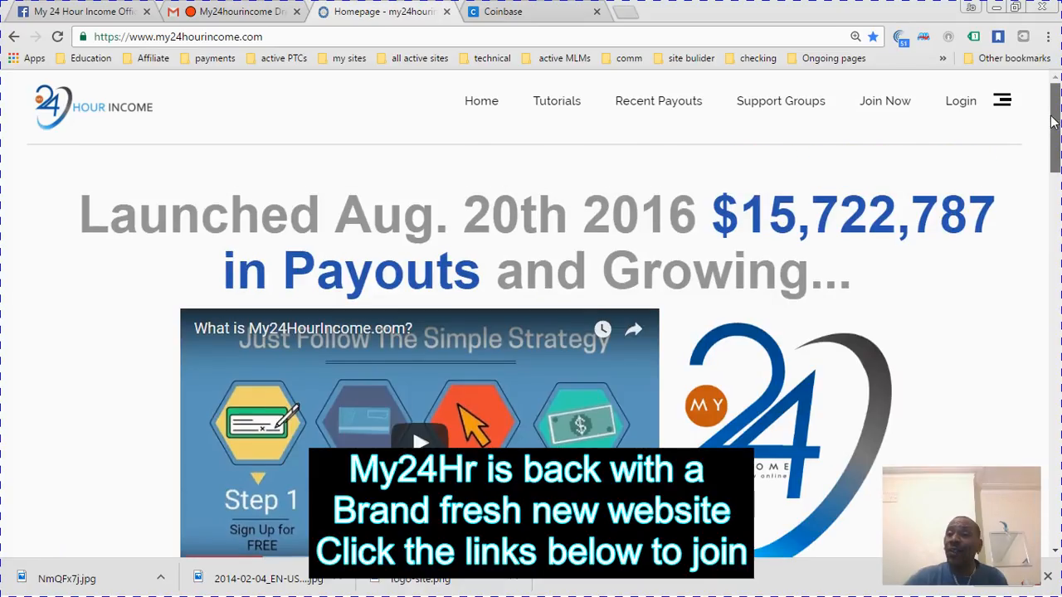
# Log in with captcha code 7781 and start surfing, loading a sponsor ad with a 14-second countdown.
pyautogui.click(960, 101)
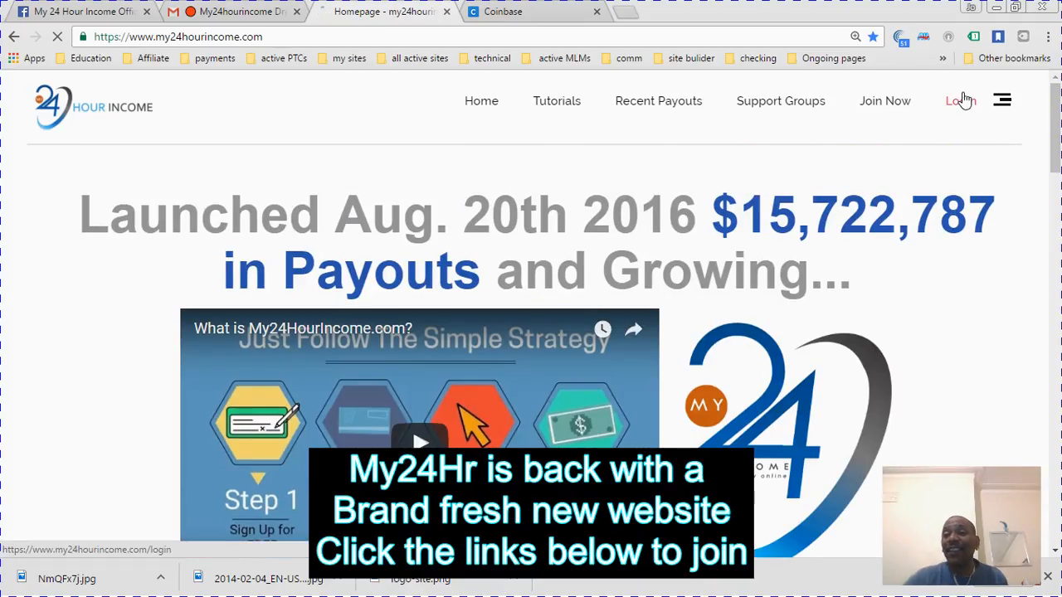
pyautogui.click(960, 101)
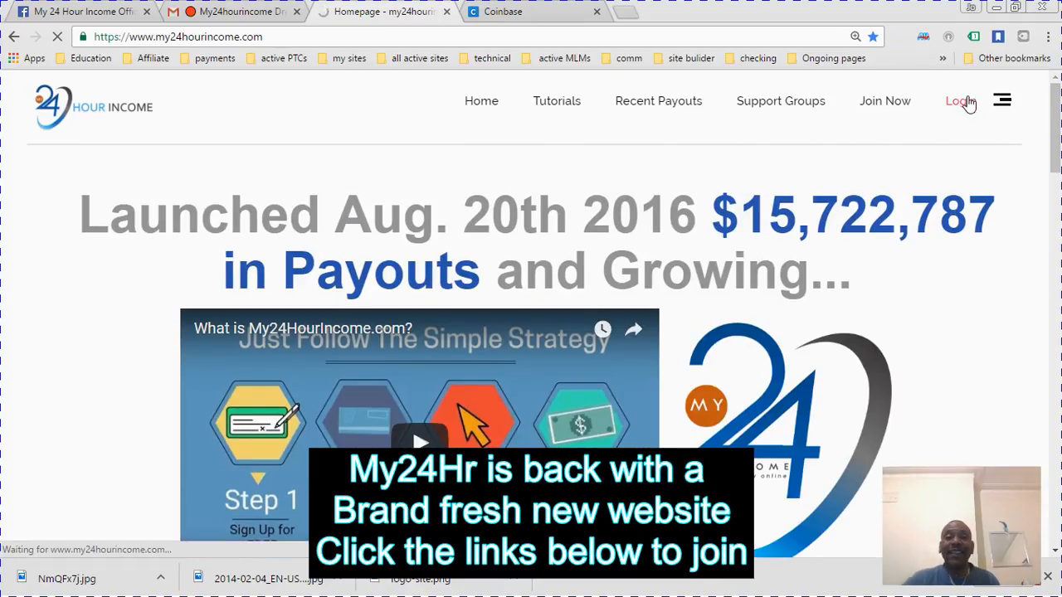
pyautogui.click(959, 100)
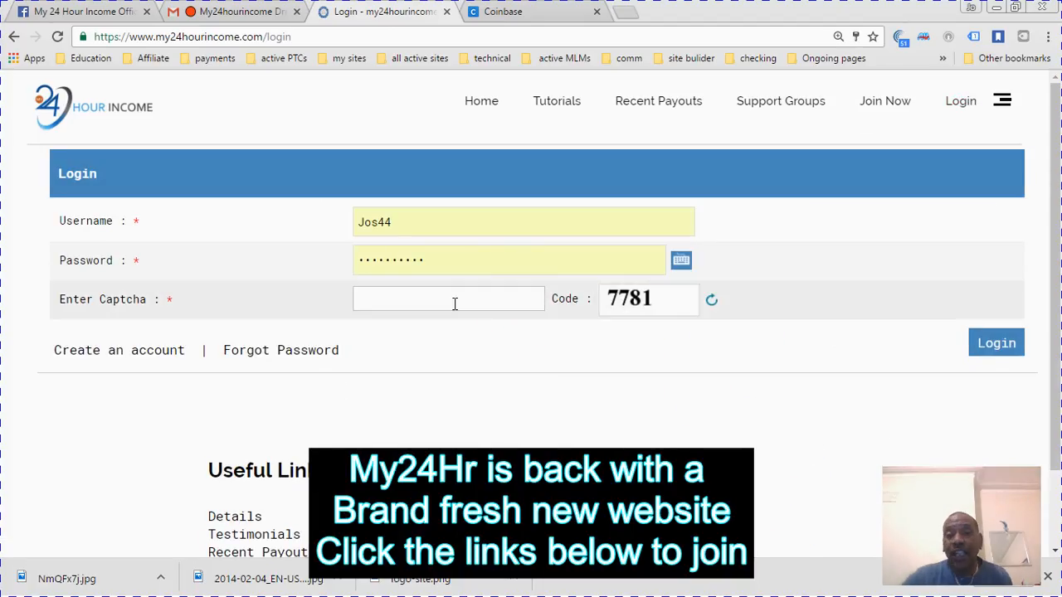
pyautogui.write('7781')
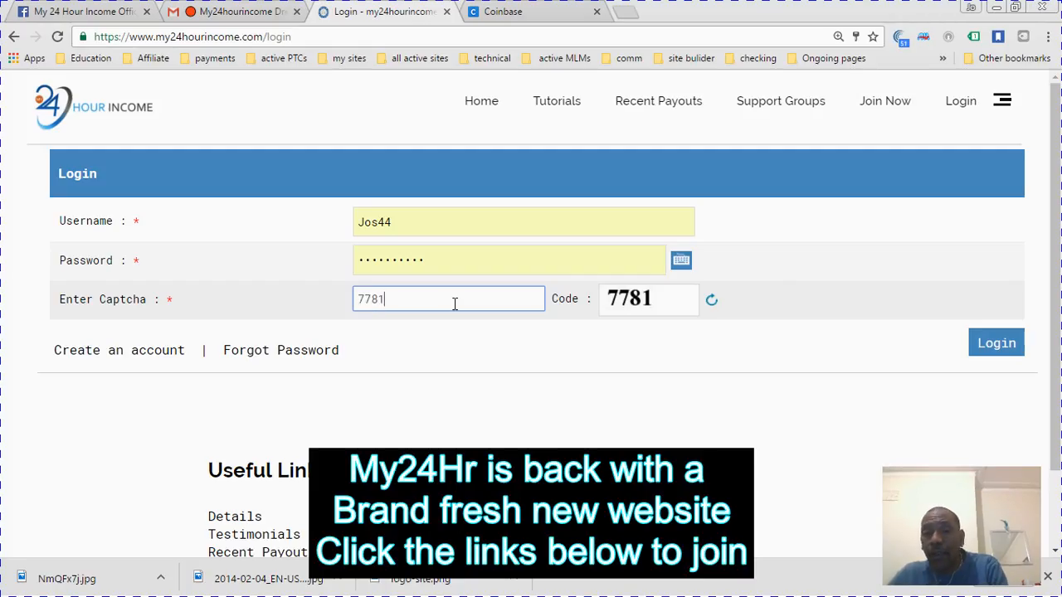
pyautogui.moveTo(997, 343)
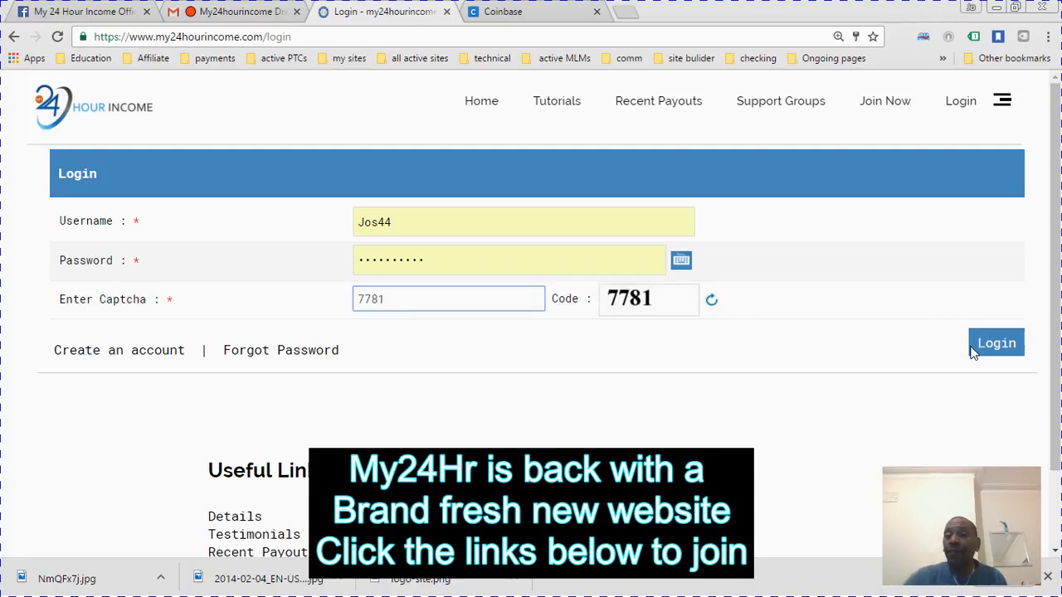
pyautogui.click(996, 343)
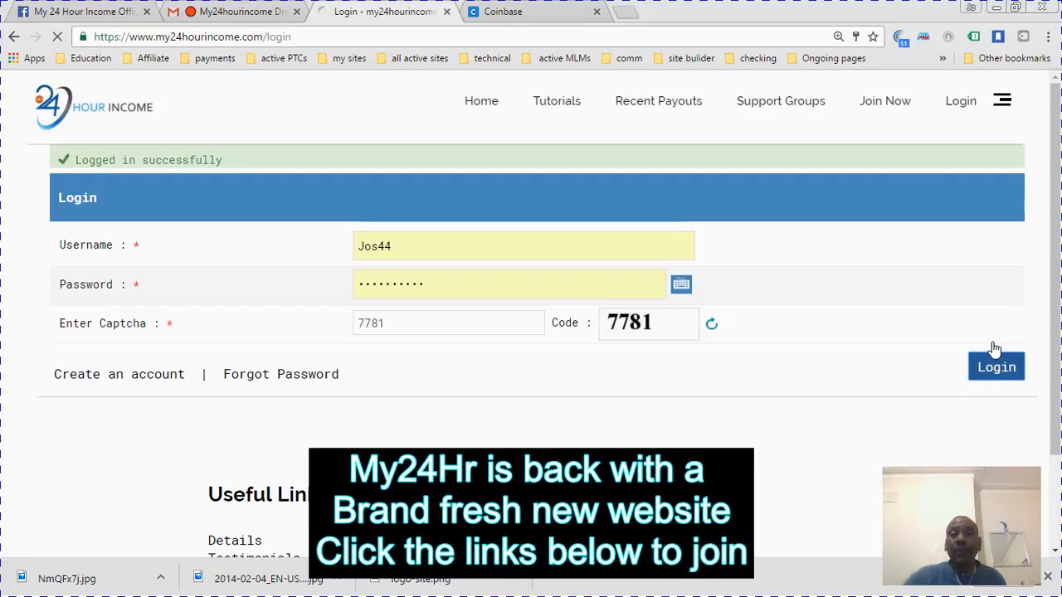
pyautogui.click(996, 367)
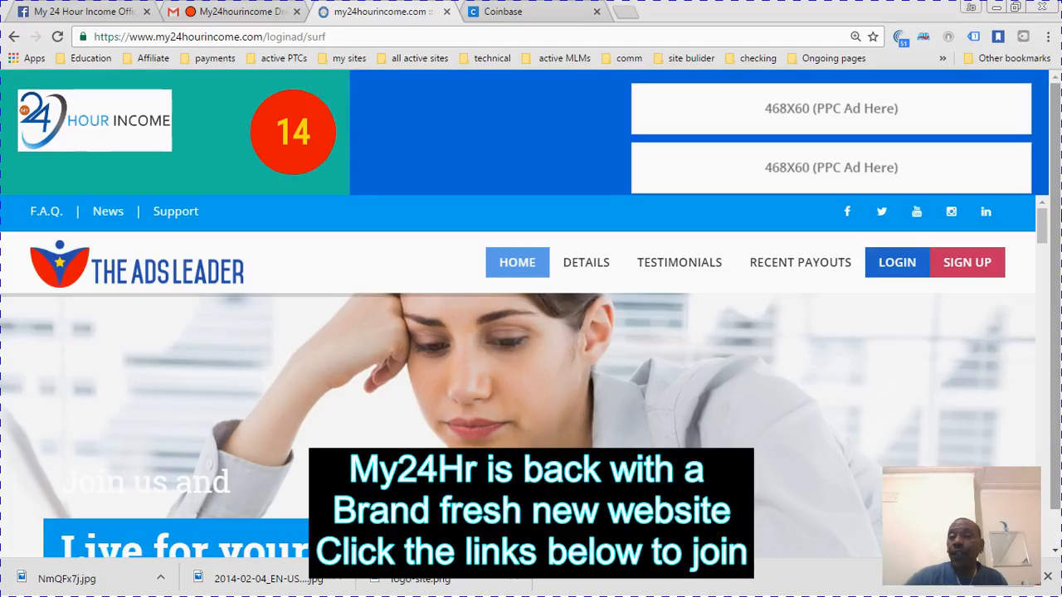
# Wait out the sponsor ad's countdown until the Click to Member Area option appears.
pyautogui.scroll(-3)
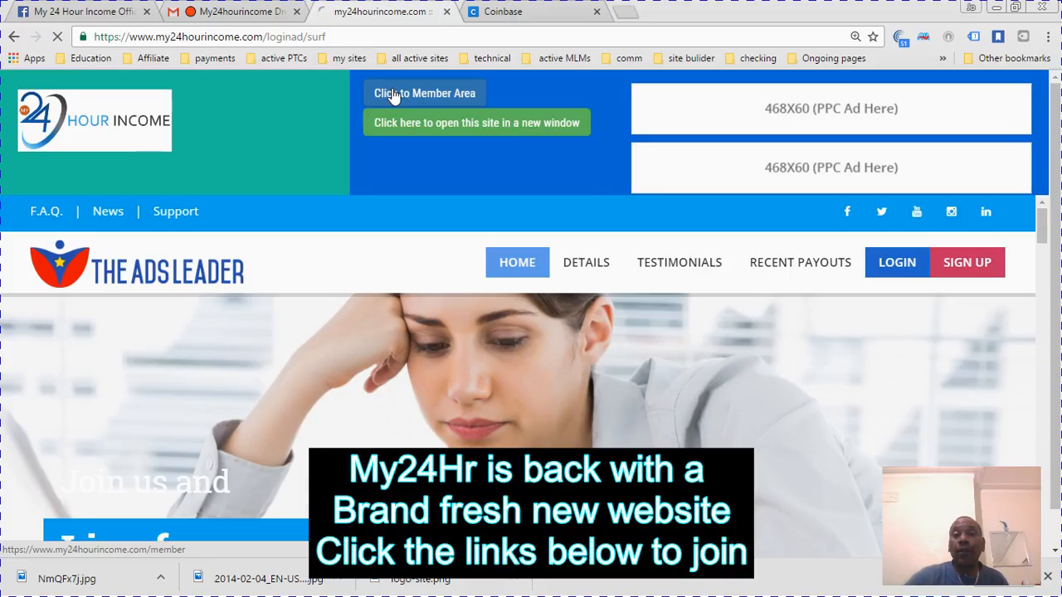
# Return to the Member Overview showing $831.41 payouts, 3 paid referrals and $15.6 commission.
pyautogui.click(424, 93)
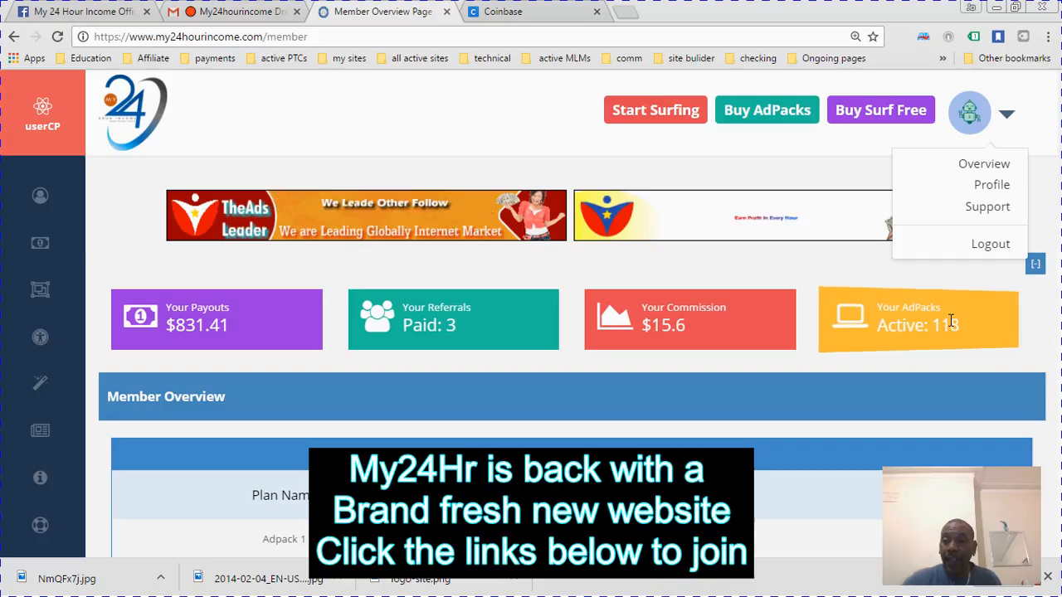
pyautogui.moveTo(935, 429)
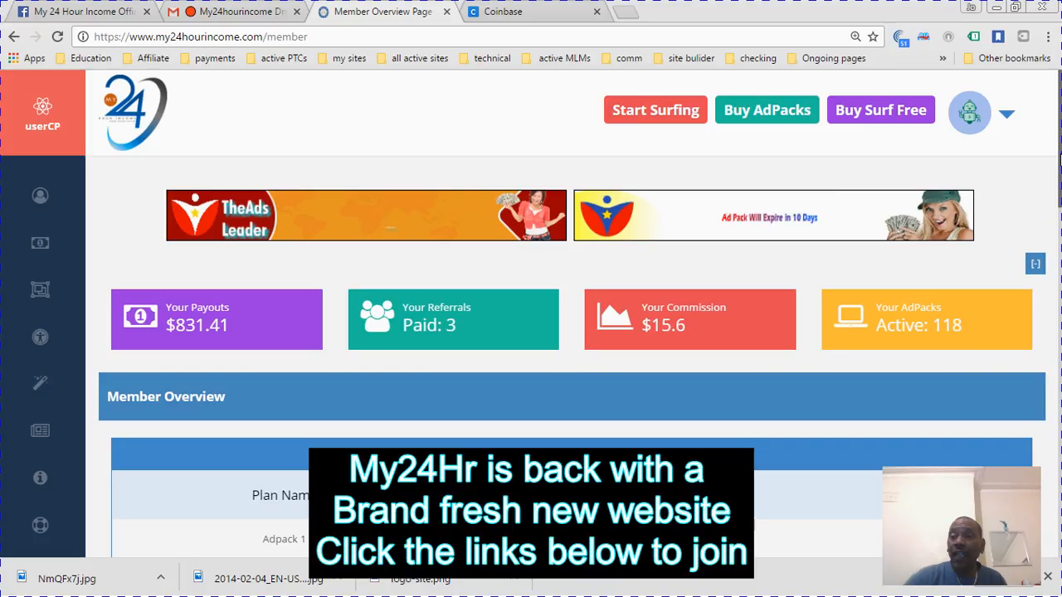
# Scroll to the CoinPayments balance: $59.13 cash, $0.06 re-purchase, $0.3 earnings.
pyautogui.scroll(-3)
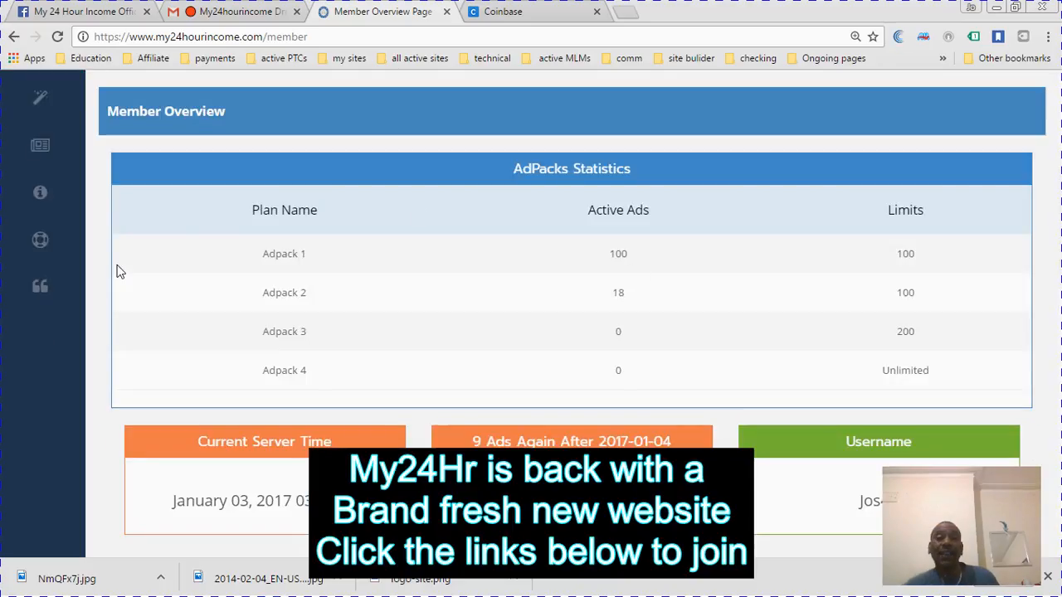
pyautogui.moveTo(353, 298)
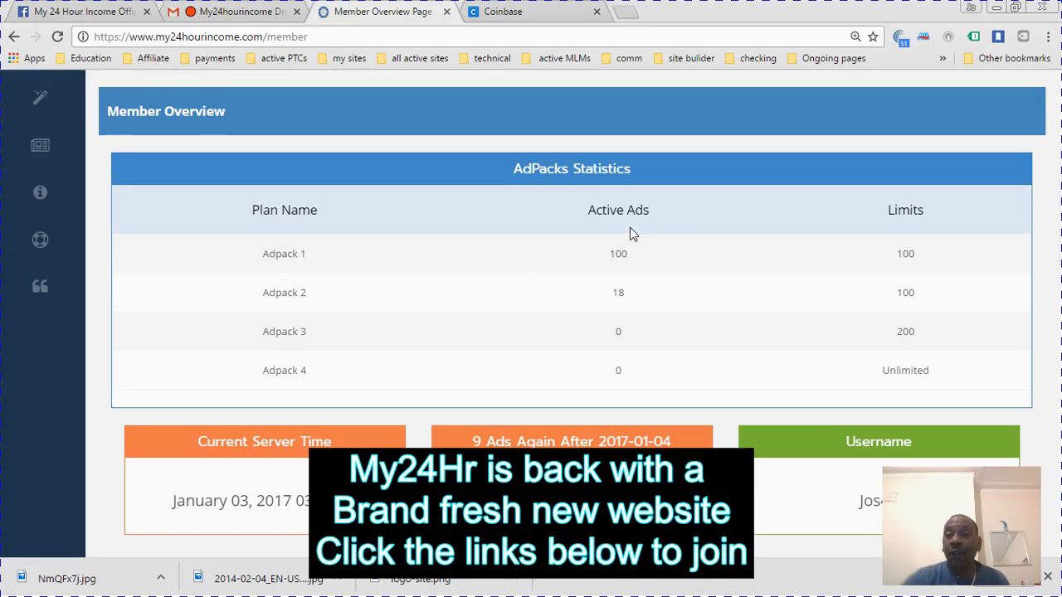
pyautogui.moveTo(700, 249)
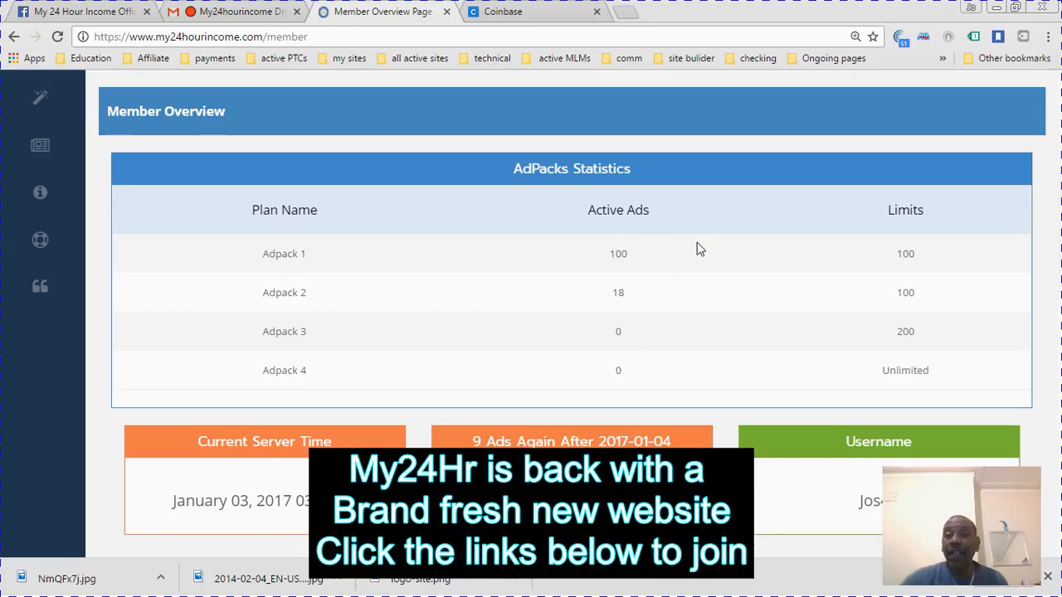
pyautogui.moveTo(938, 260)
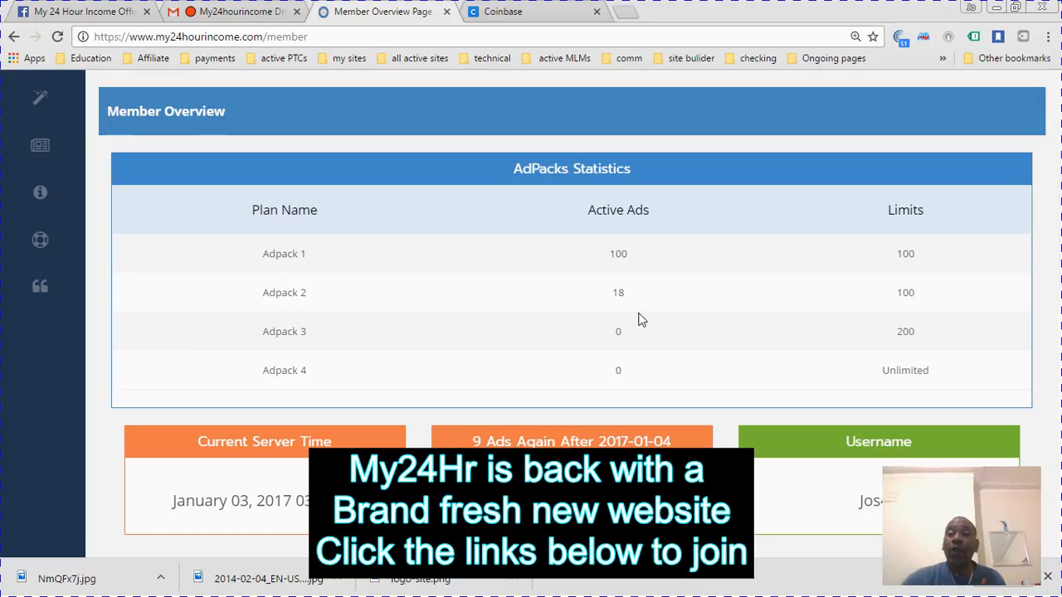
pyautogui.moveTo(637, 298)
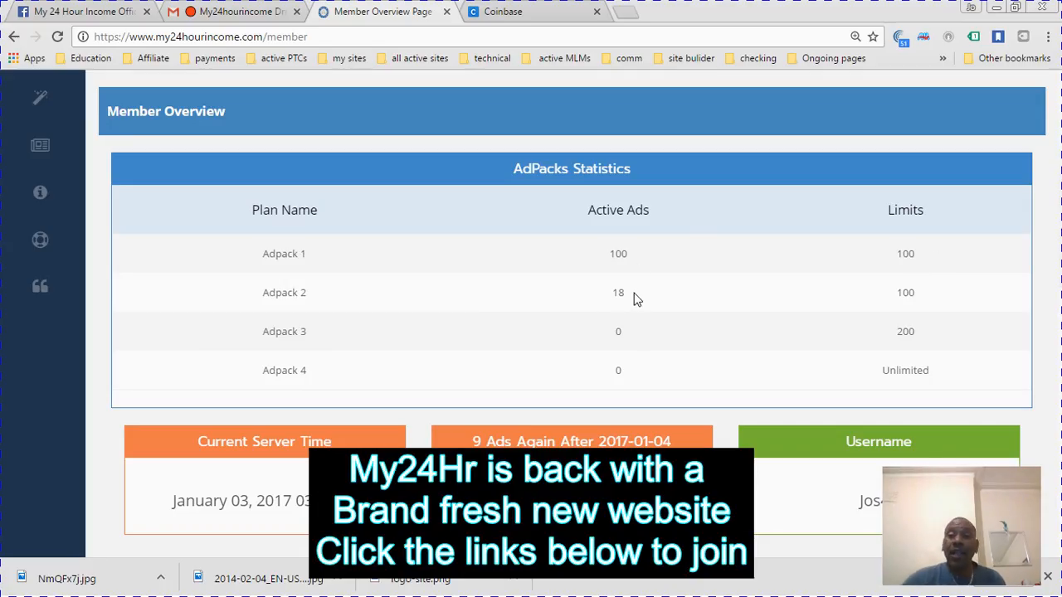
pyautogui.moveTo(336, 314)
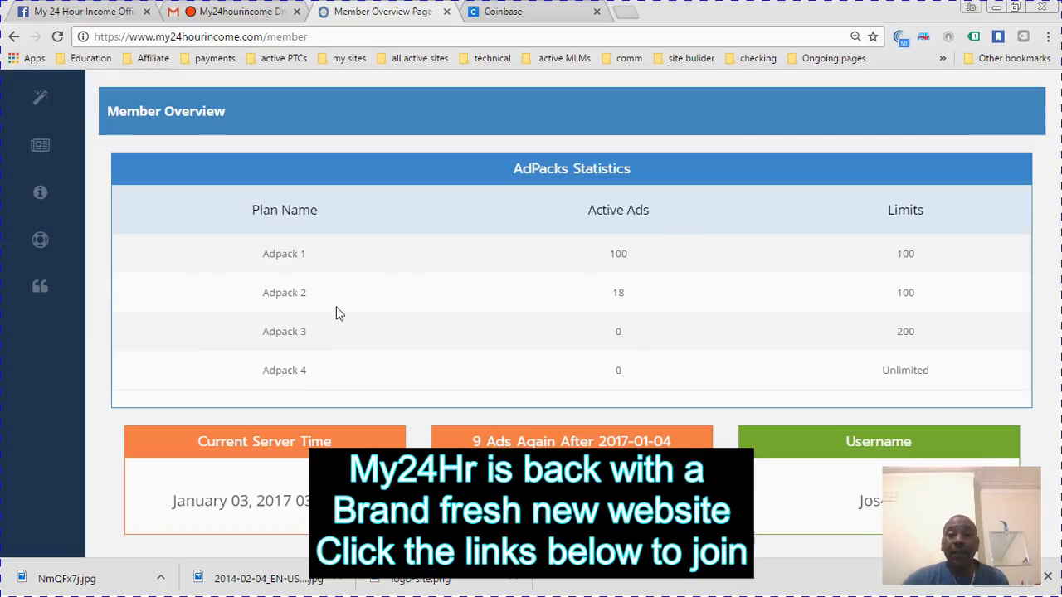
pyautogui.moveTo(973, 277)
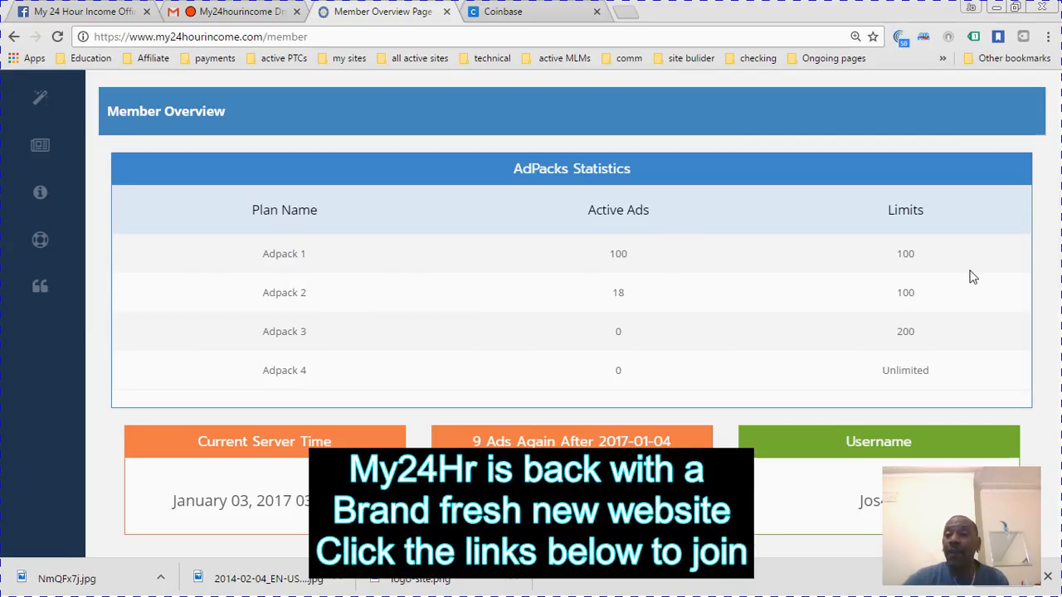
pyautogui.moveTo(711, 348)
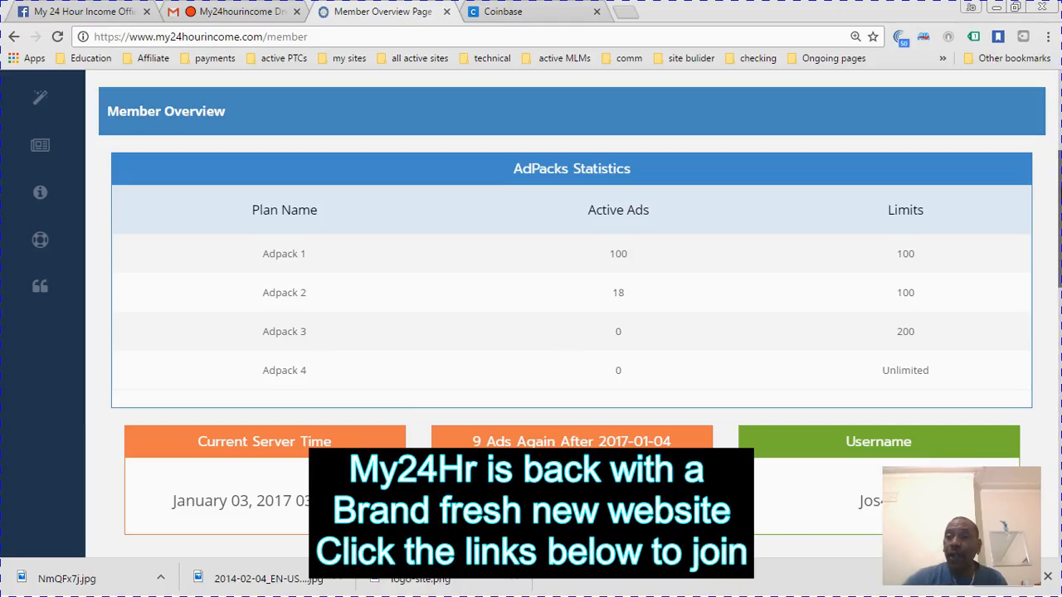
pyautogui.scroll(-3)
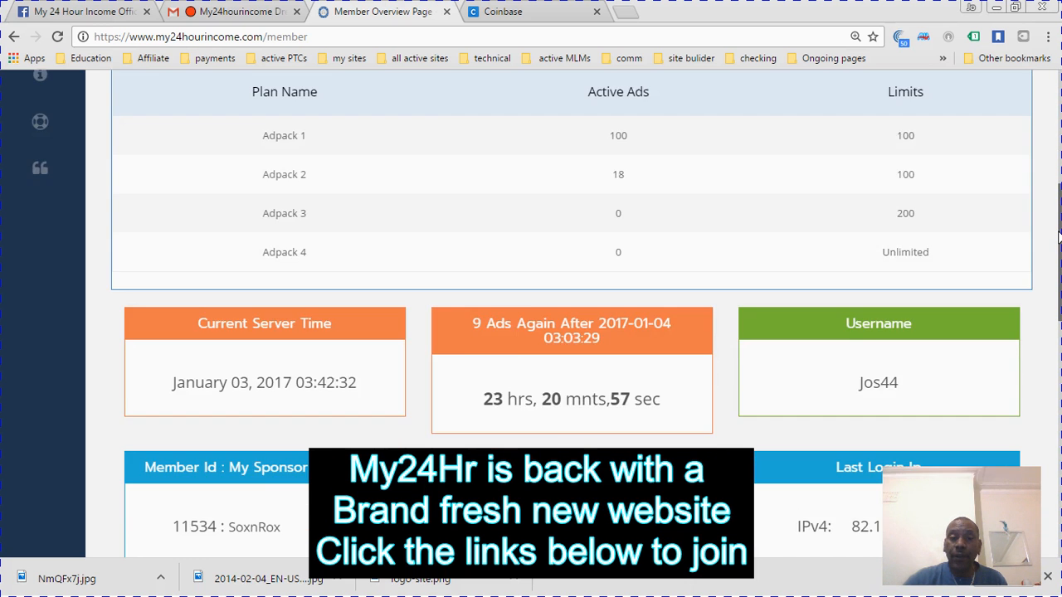
pyautogui.scroll(-3)
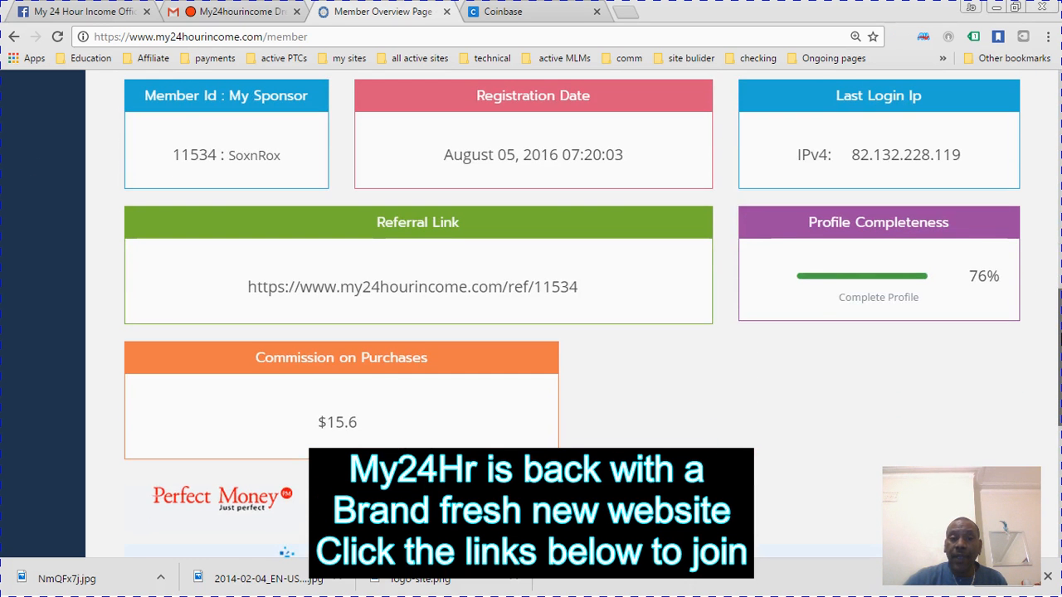
pyautogui.scroll(-3)
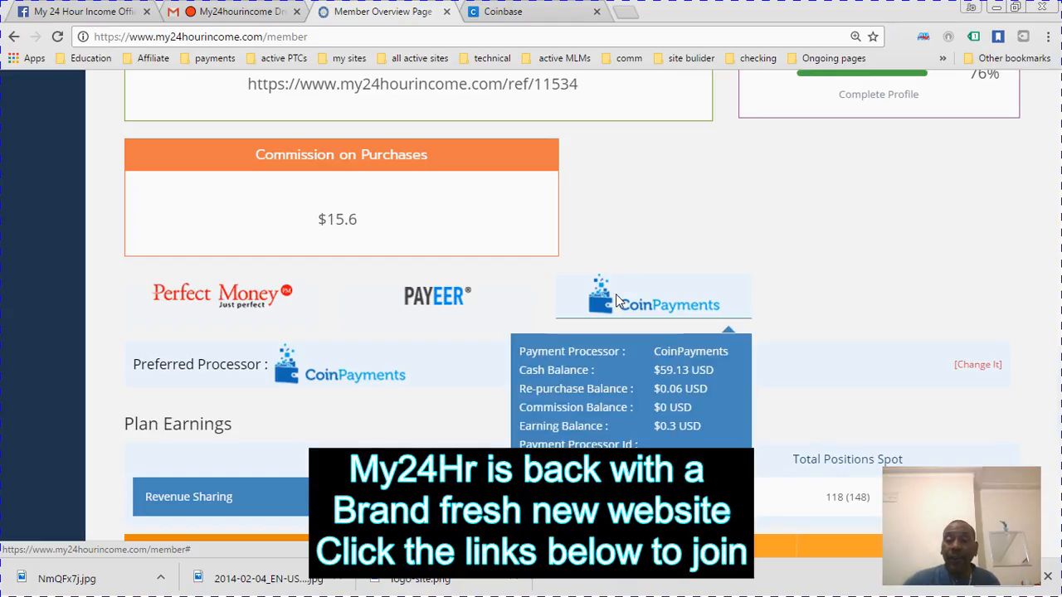
pyautogui.moveTo(631, 300)
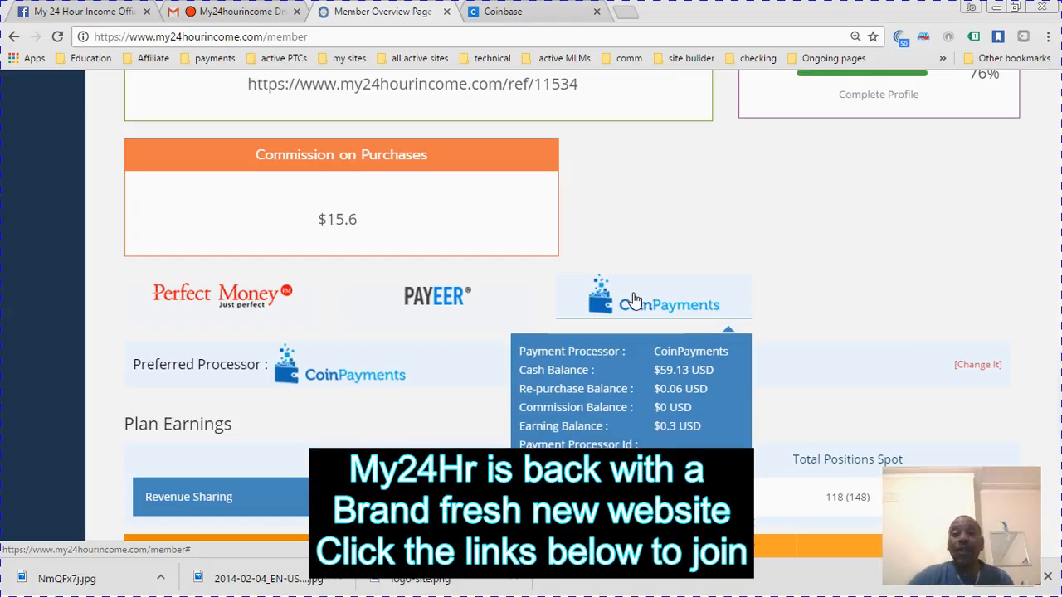
pyautogui.moveTo(629, 298)
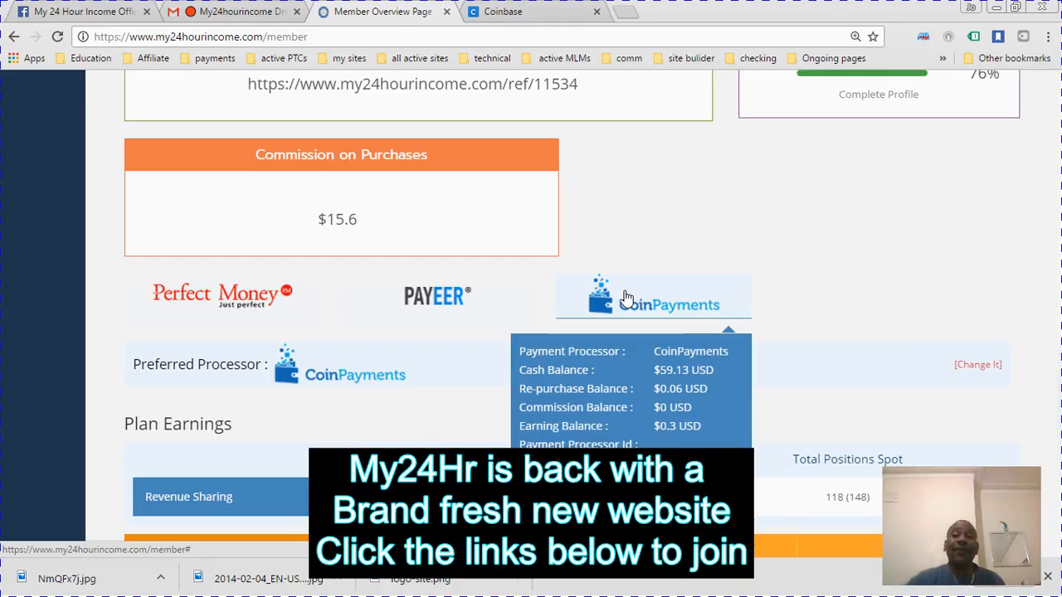
# Check the Coinbase dashboard's 0.011 BTC (£9.17) portfolio, then return to My24HourIncome.
pyautogui.click(502, 12)
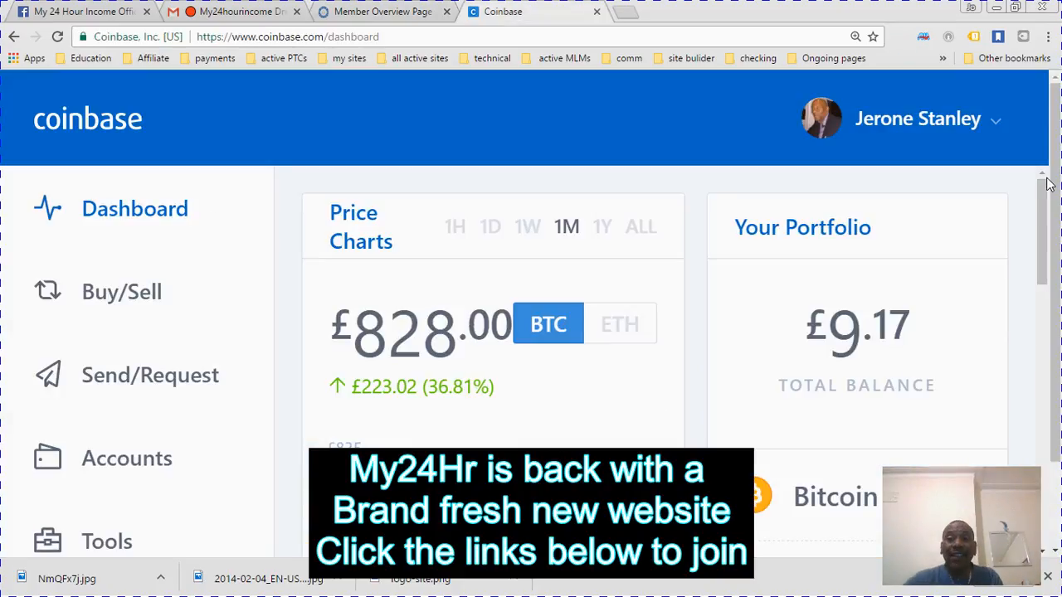
pyautogui.scroll(-3)
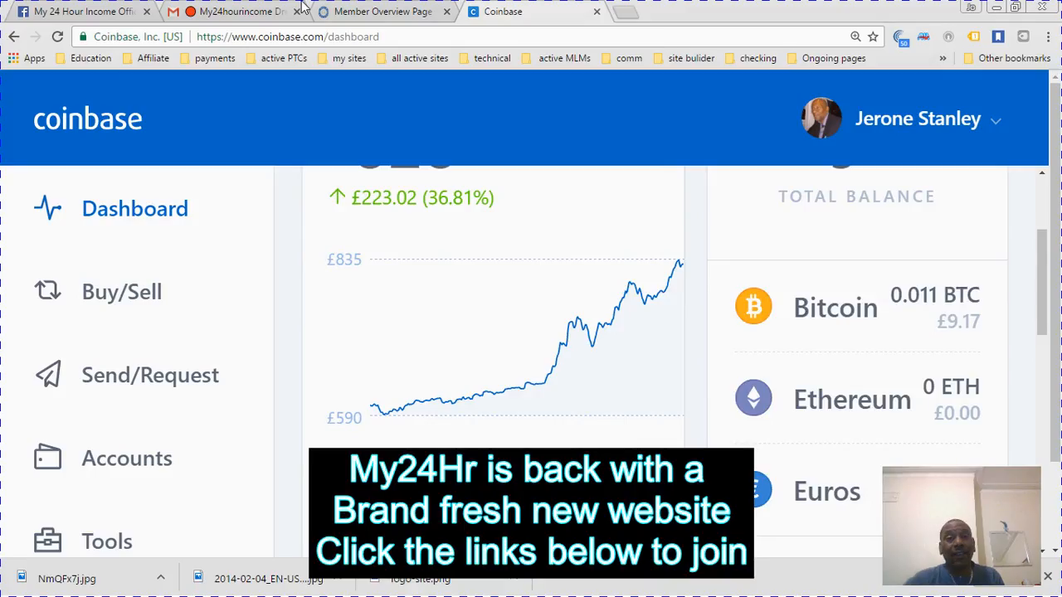
pyautogui.click(382, 12)
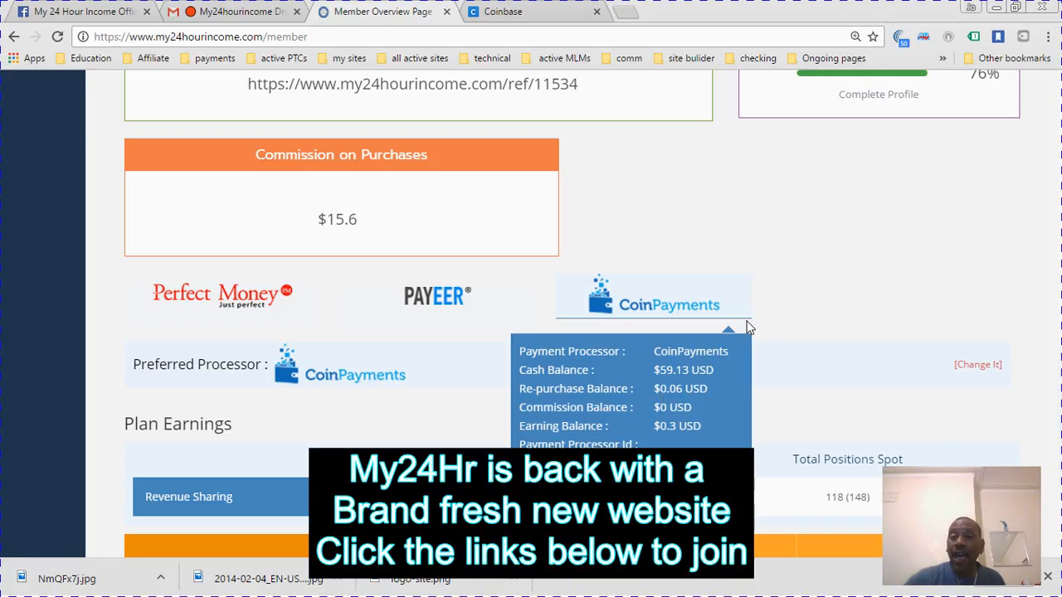
pyautogui.moveTo(98, 318)
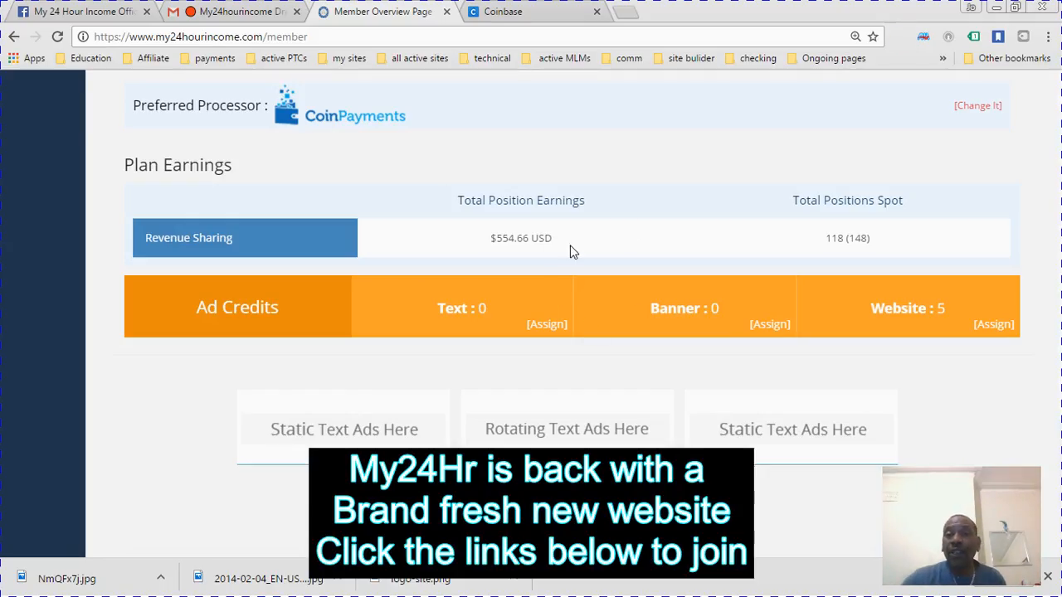
pyautogui.moveTo(892, 232)
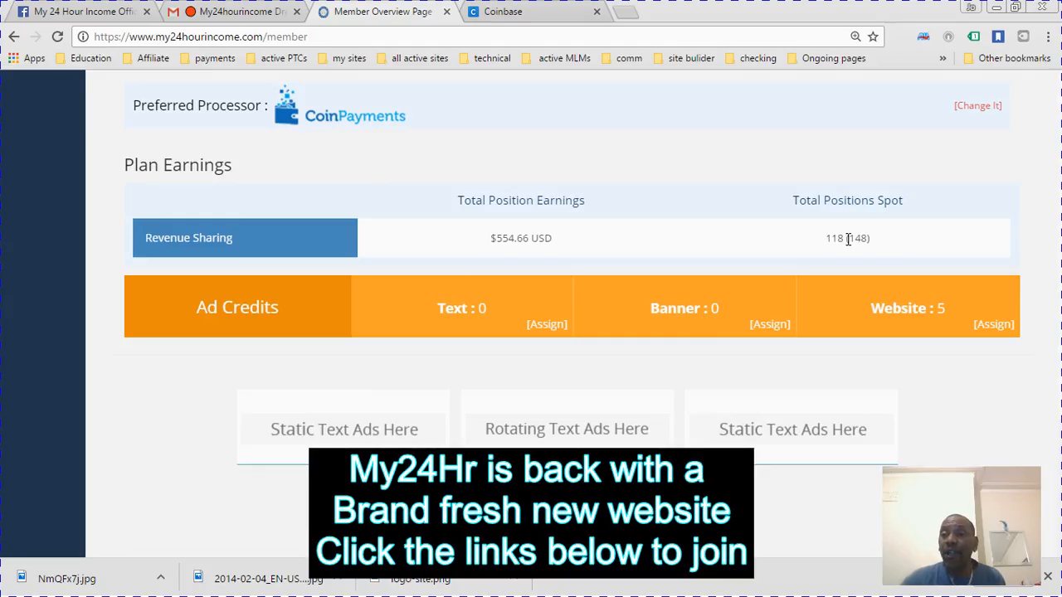
pyautogui.moveTo(857, 255)
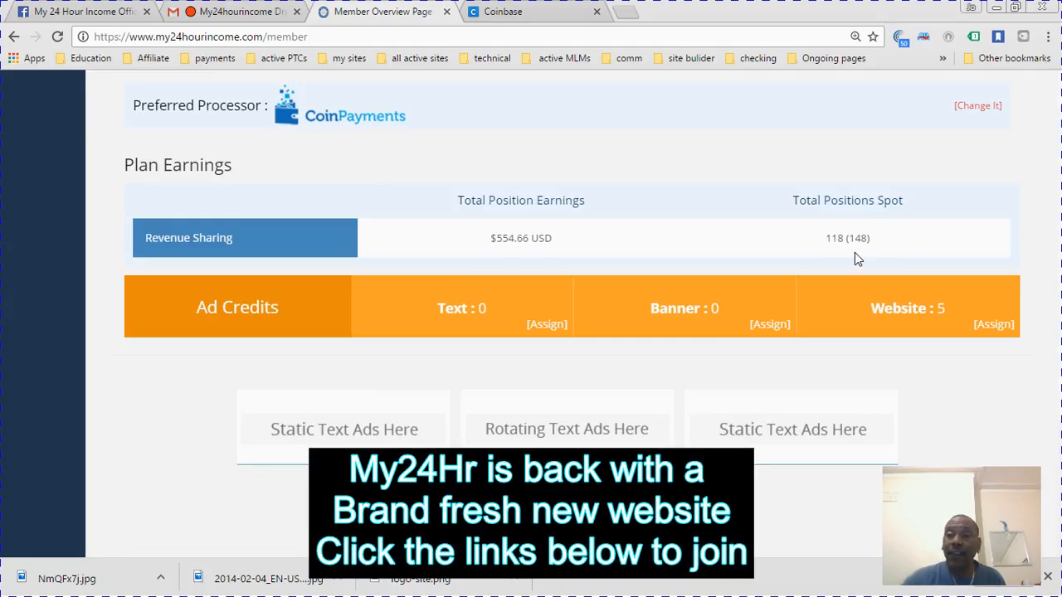
pyautogui.moveTo(232, 232)
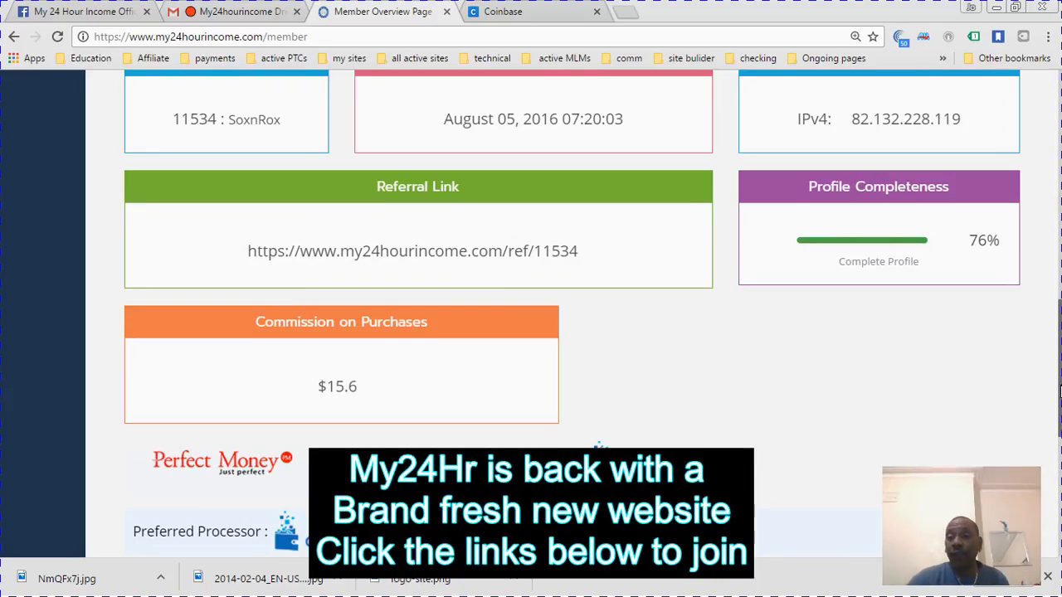
pyautogui.scroll(3)
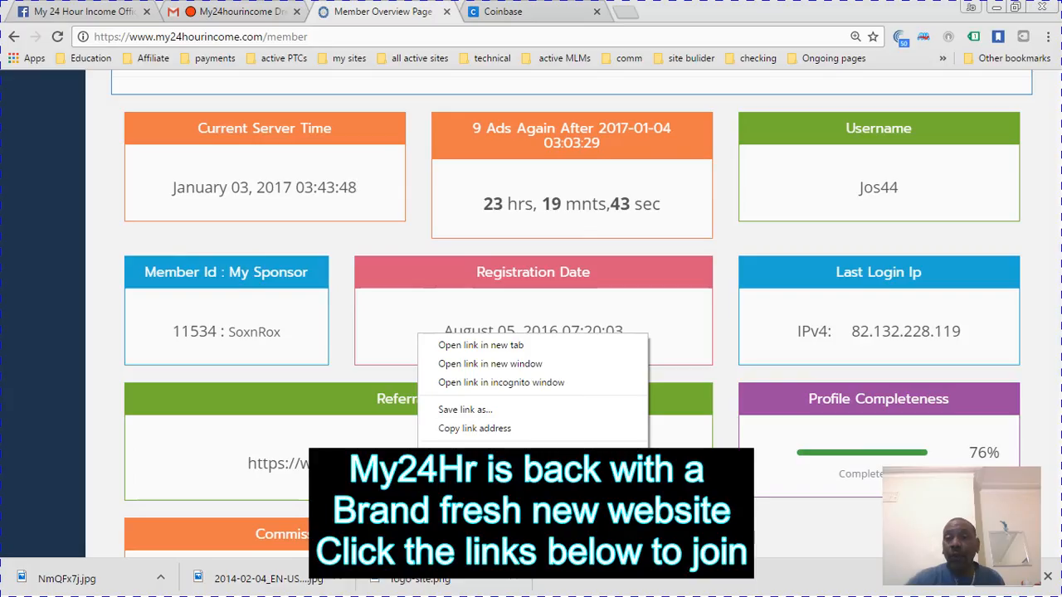
pyautogui.click(236, 351)
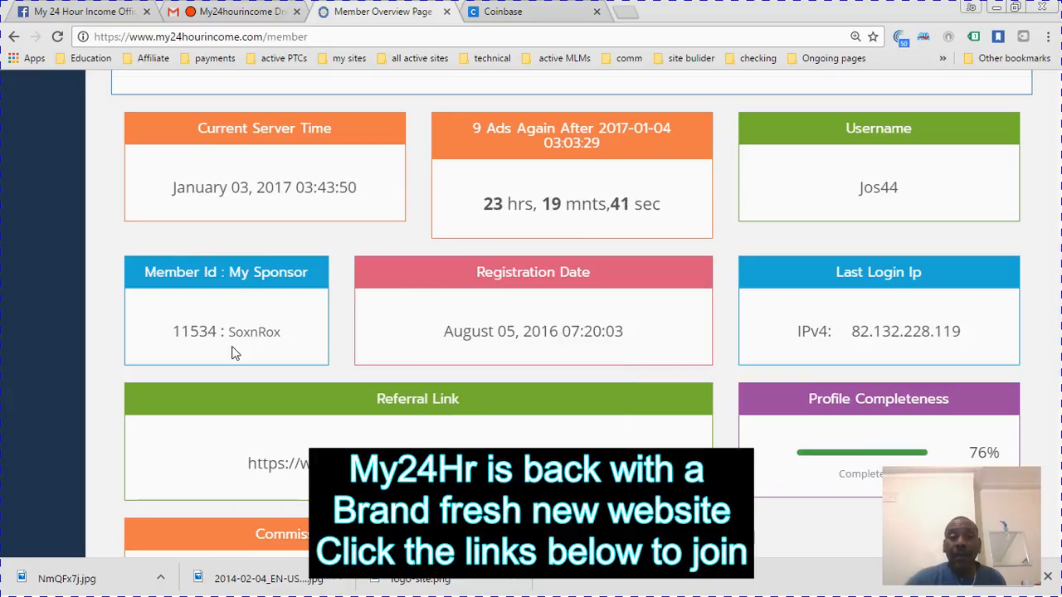
pyautogui.moveTo(235, 324)
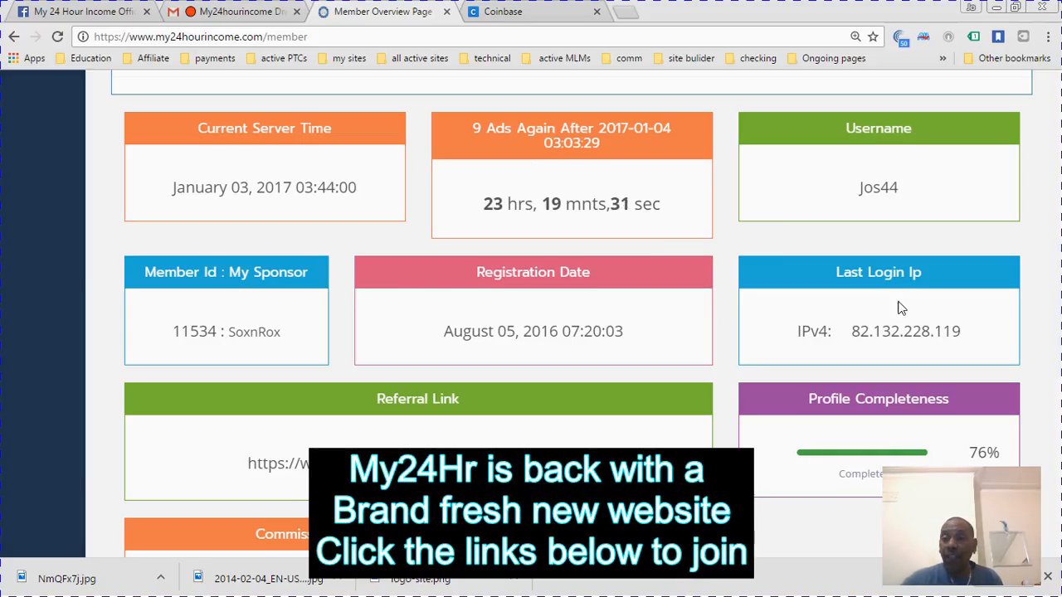
pyautogui.moveTo(949, 412)
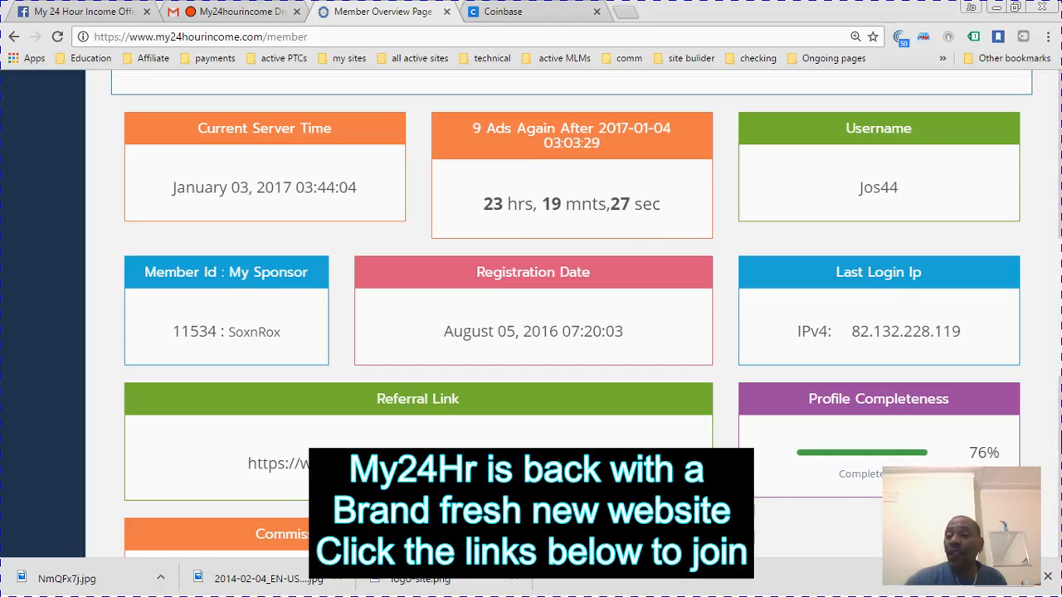
pyautogui.scroll(-3)
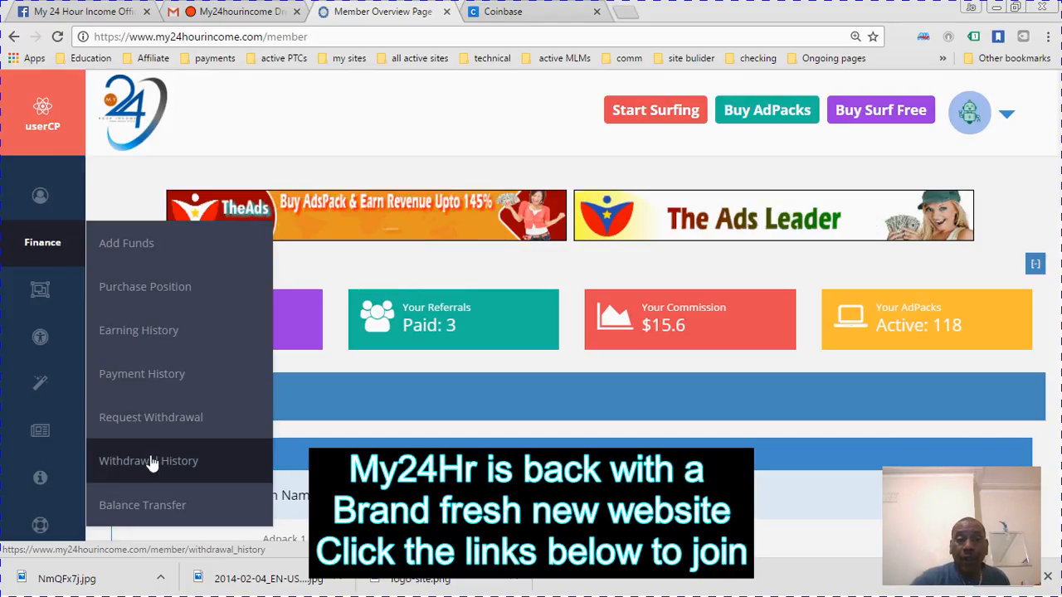
pyautogui.moveTo(142, 505)
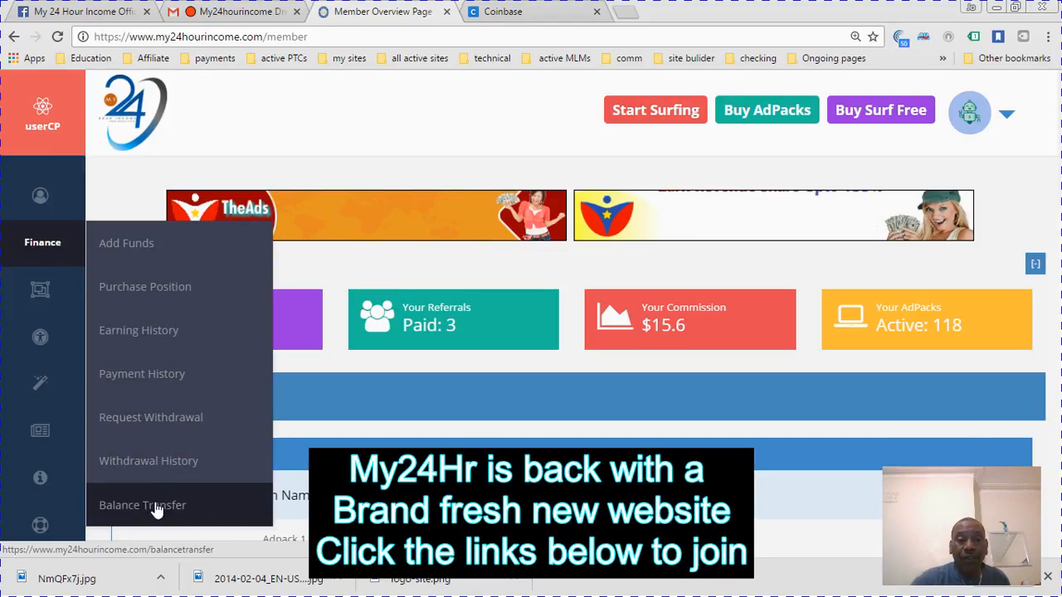
pyautogui.moveTo(158, 480)
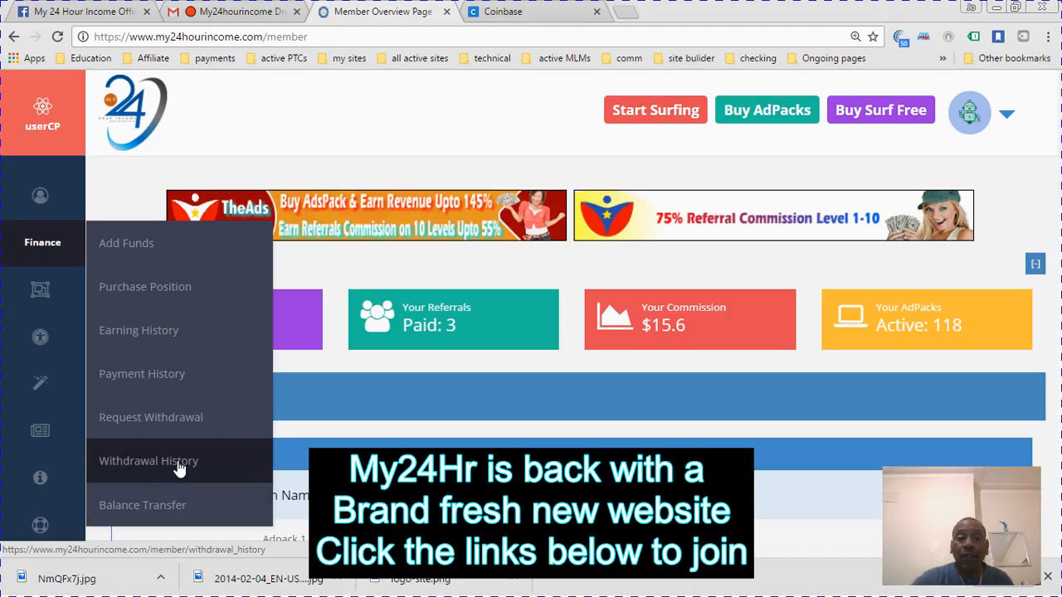
# Open Withdrawal History from the Finance section of the sidebar.
pyautogui.click(148, 461)
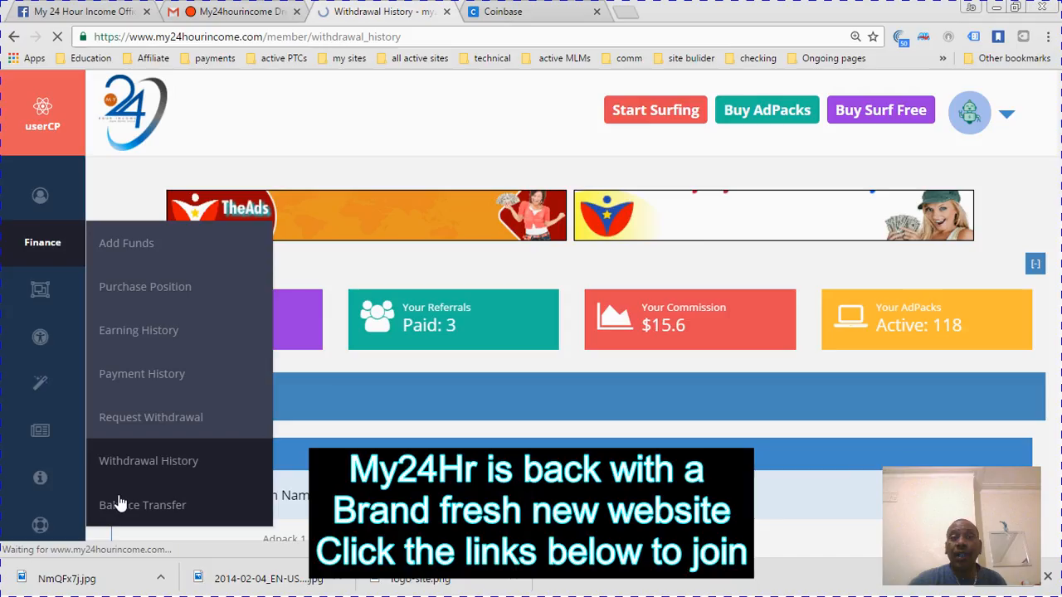
# Scroll through the 38 withdrawal records, including the pending $11 and cancelled $68.2 withdrawals.
pyautogui.click(149, 460)
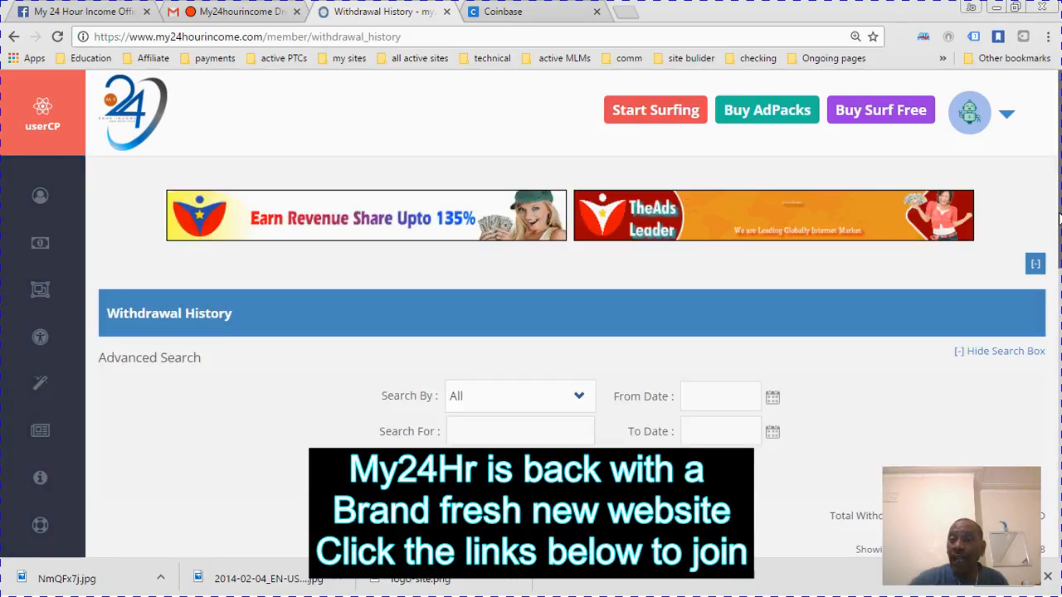
pyautogui.scroll(-3)
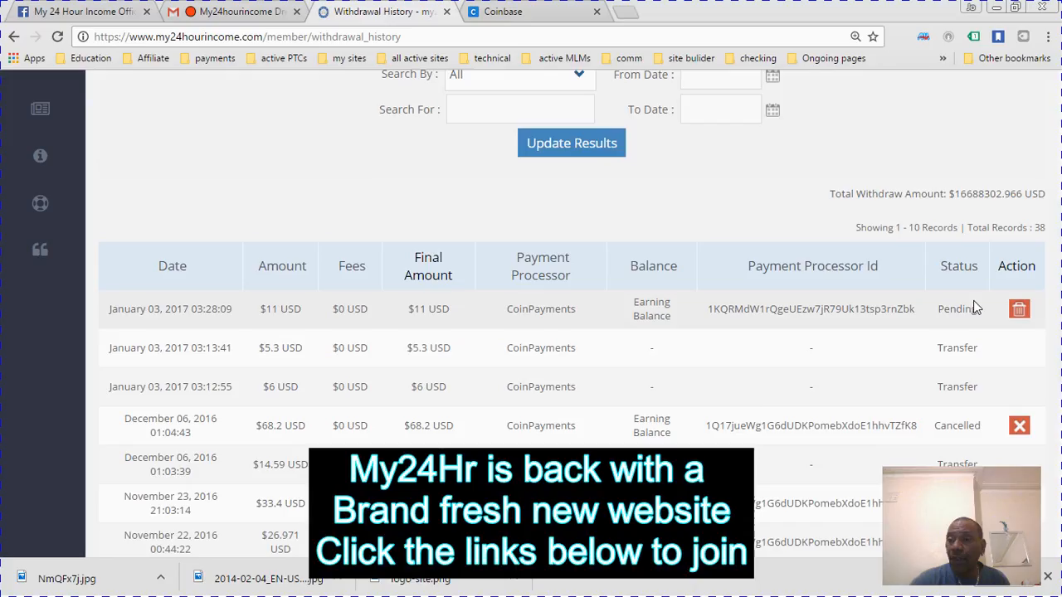
pyautogui.moveTo(825, 334)
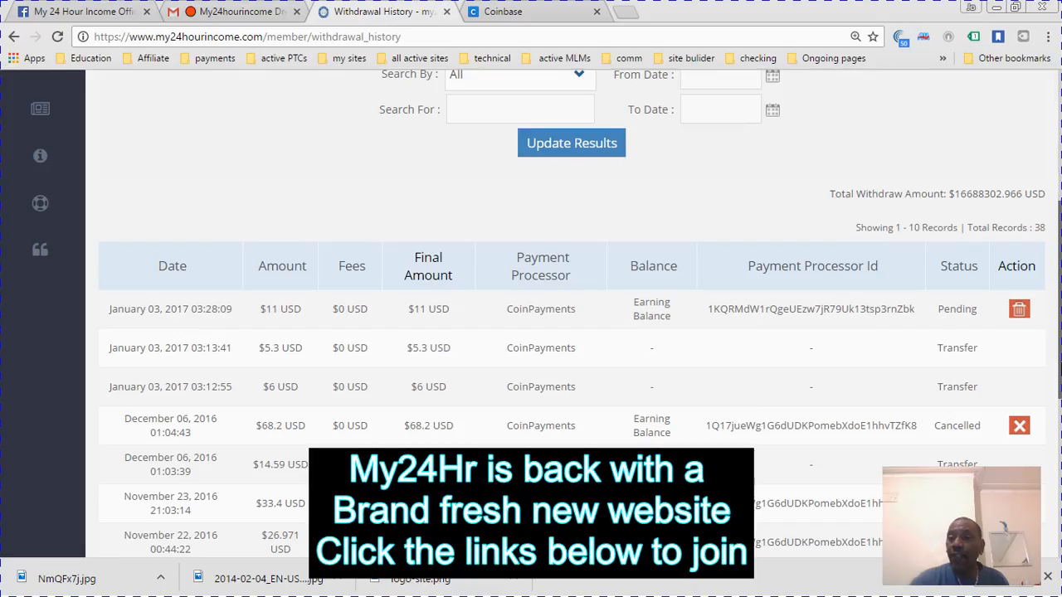
pyautogui.scroll(3)
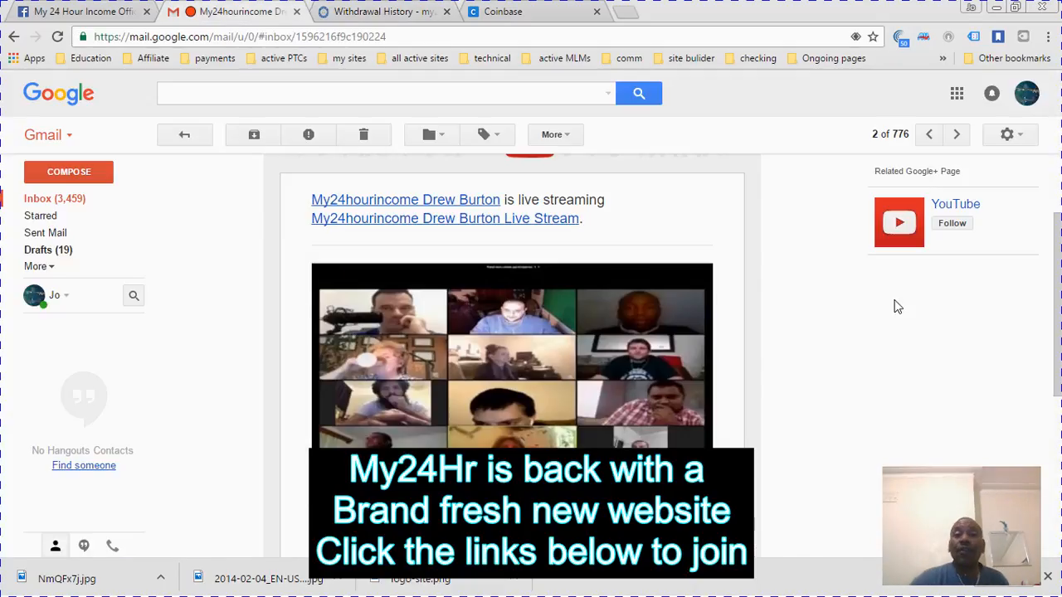
pyautogui.moveTo(543, 346)
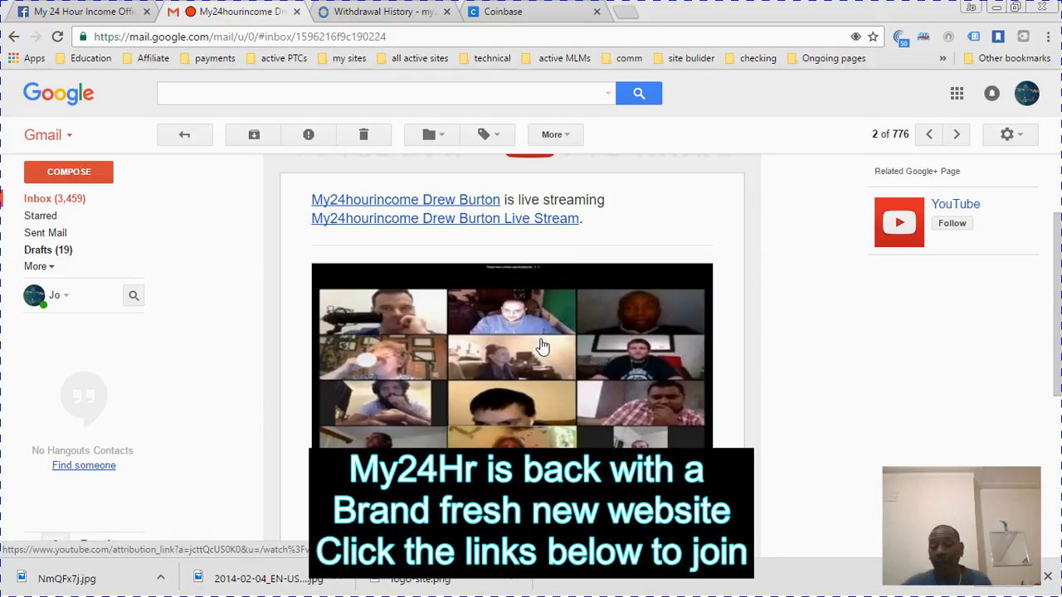
pyautogui.moveTo(562, 362)
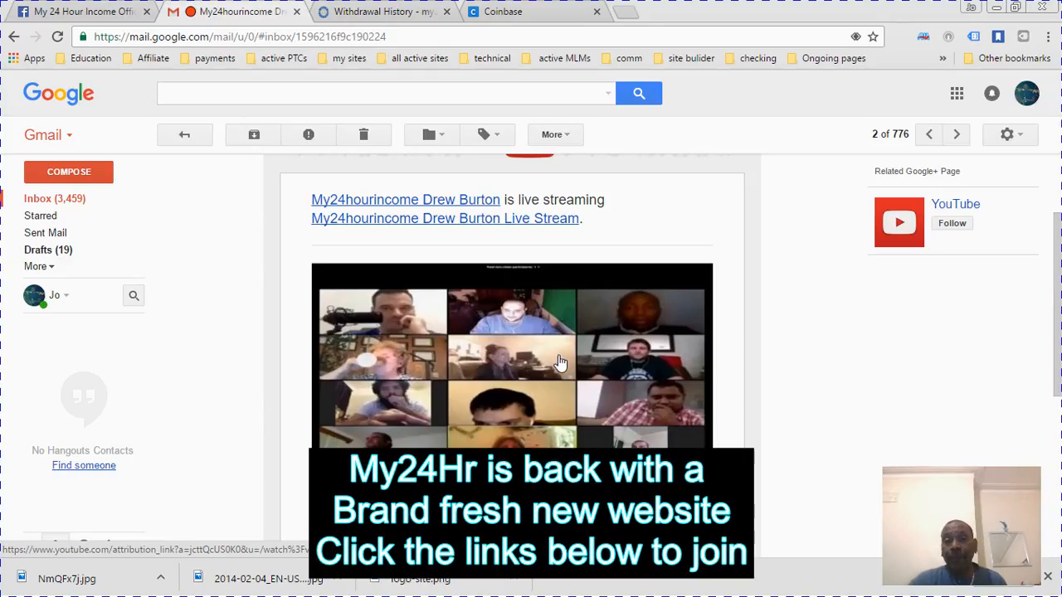
# Switch back from the Gmail live-stream email to the withdrawal history page.
pyautogui.click(377, 12)
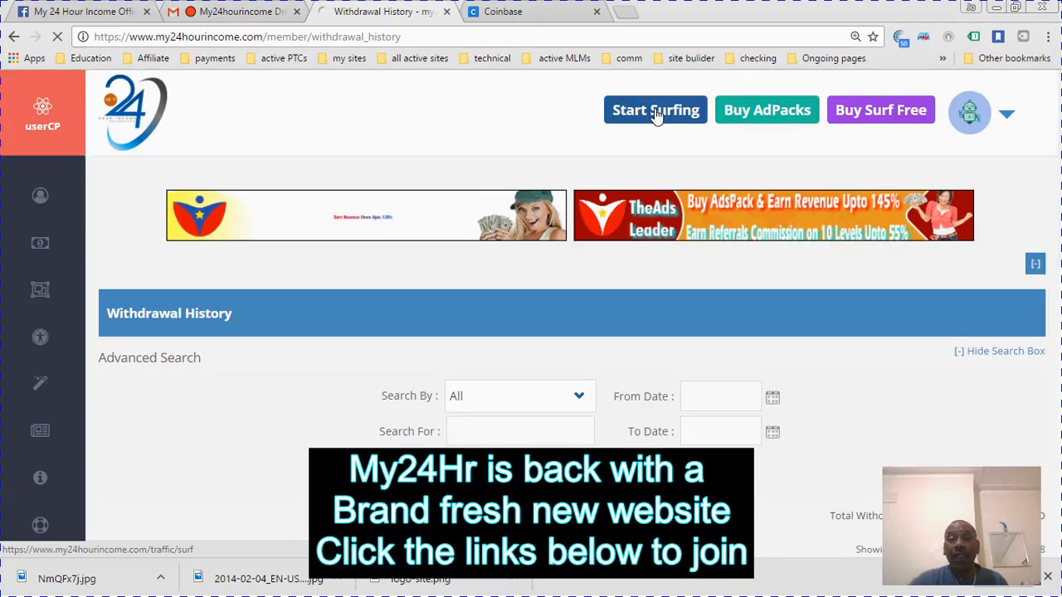
# Start another ad-surf session, then switch to Coinbase while its 15-second timer runs.
pyautogui.click(656, 109)
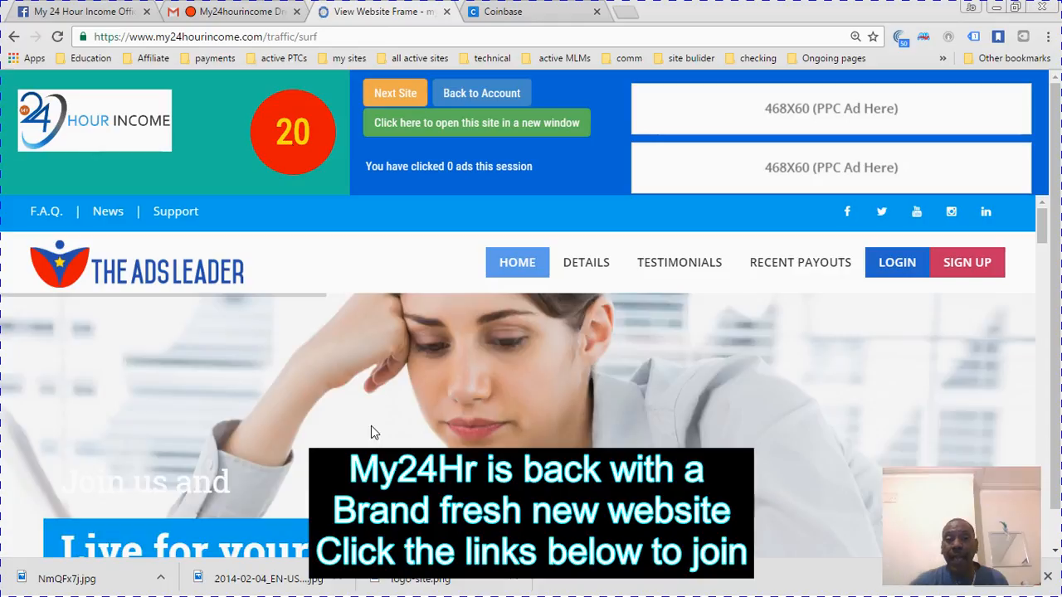
pyautogui.moveTo(489, 359)
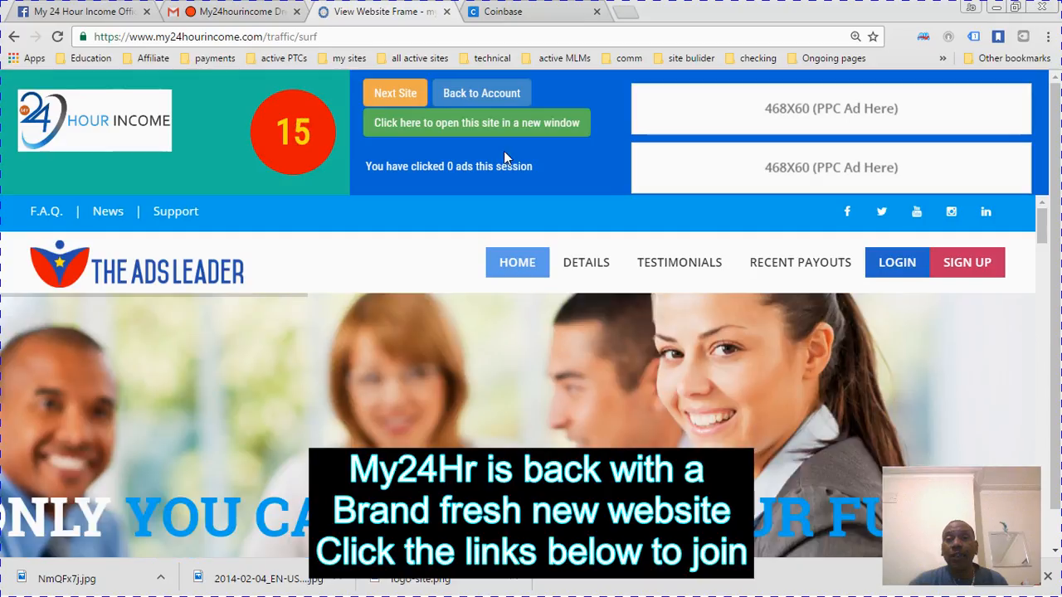
pyautogui.click(503, 12)
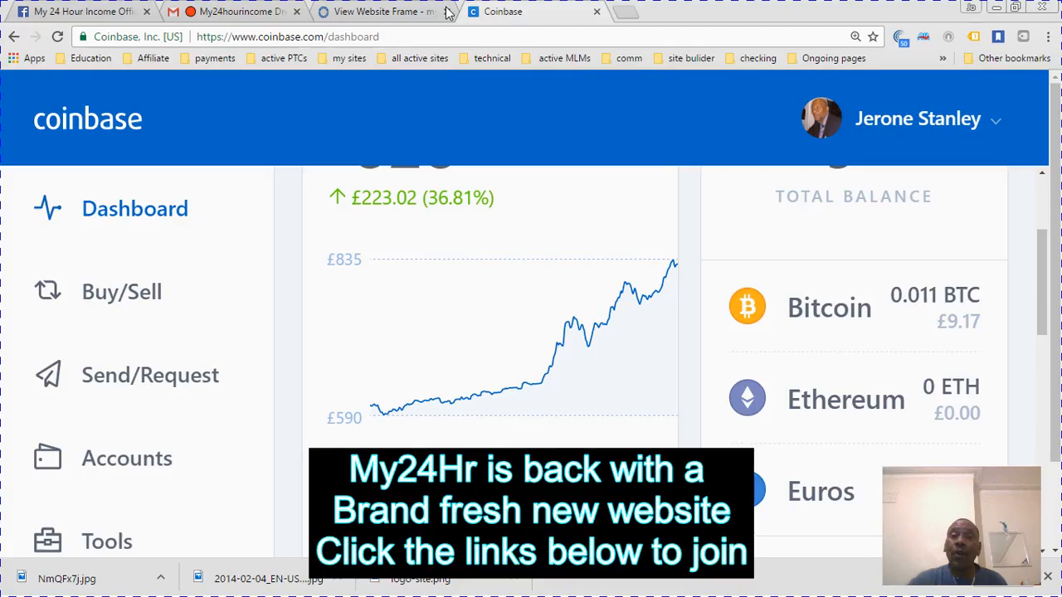
# Switch to the Coinbase tab while the ad countdown runs, then return to the credited surf page.
pyautogui.click(378, 11)
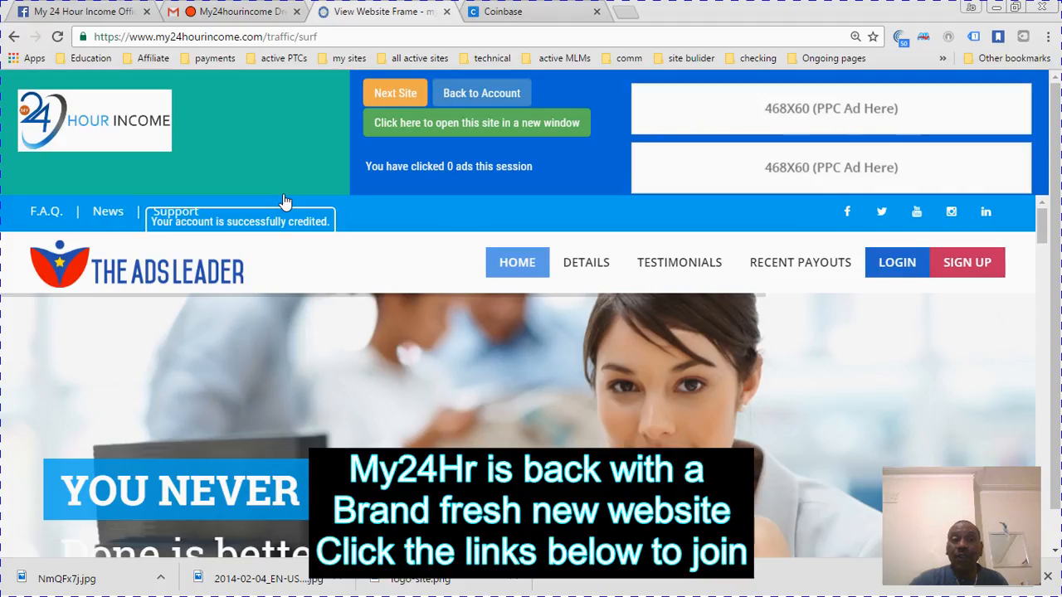
pyautogui.moveTo(395, 92)
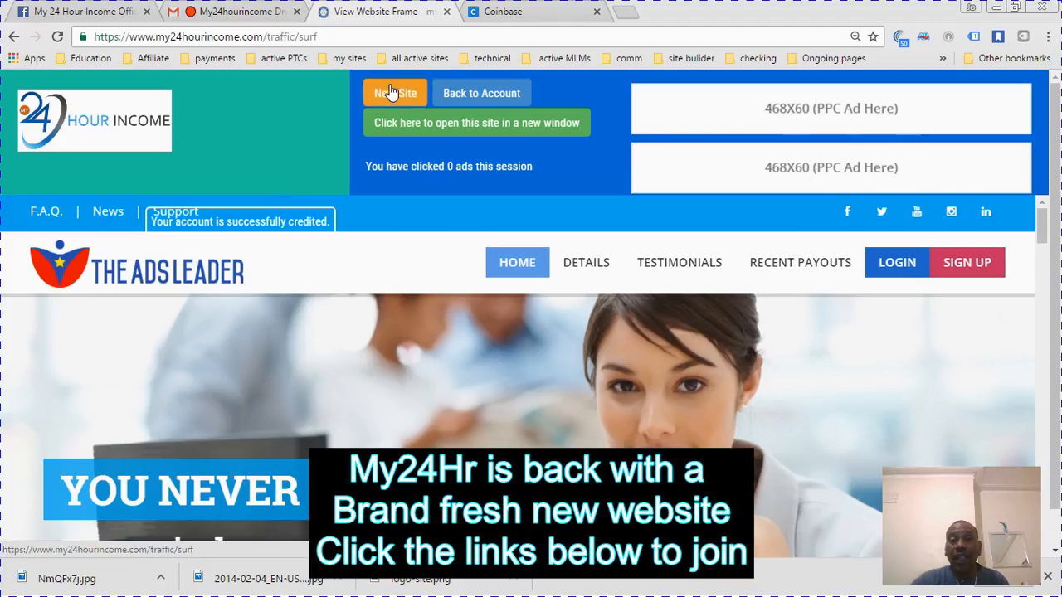
# Surf and get credited for a second sponsored ad, then go Back to Account to the member overview.
pyautogui.click(395, 92)
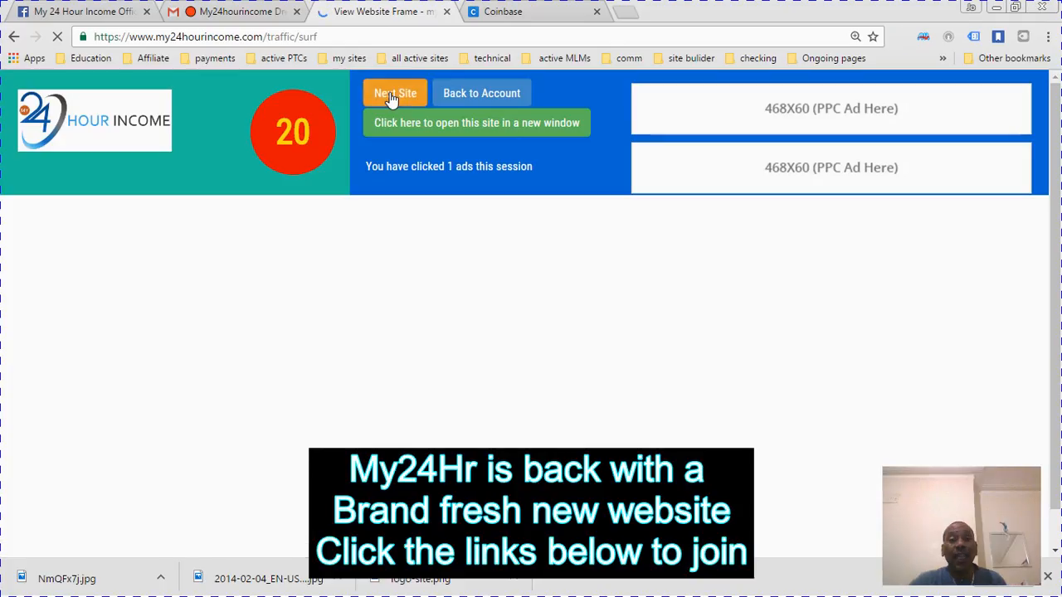
pyautogui.click(396, 93)
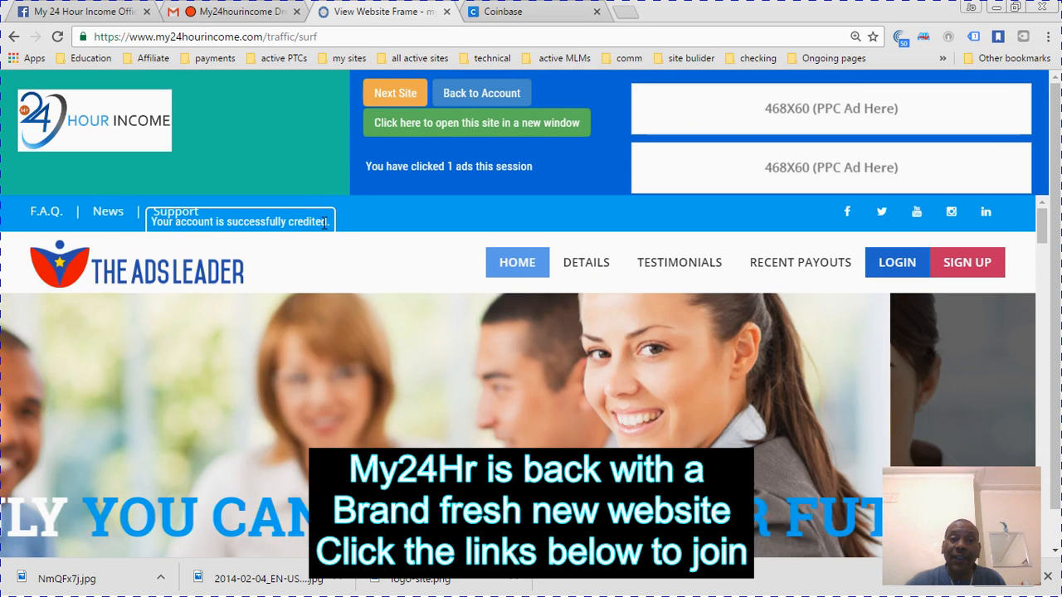
pyautogui.click(395, 92)
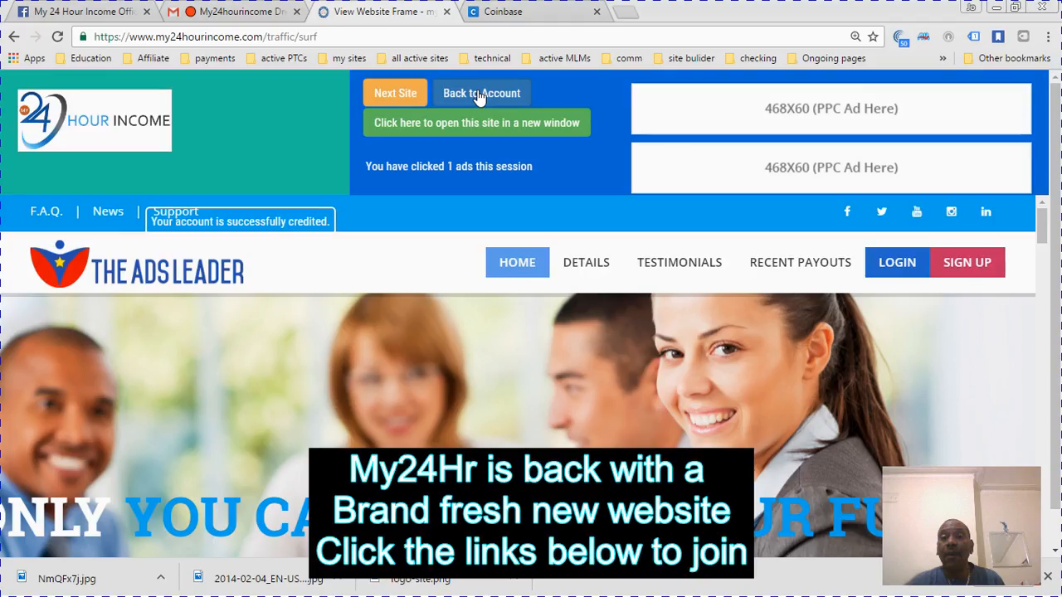
pyautogui.click(481, 93)
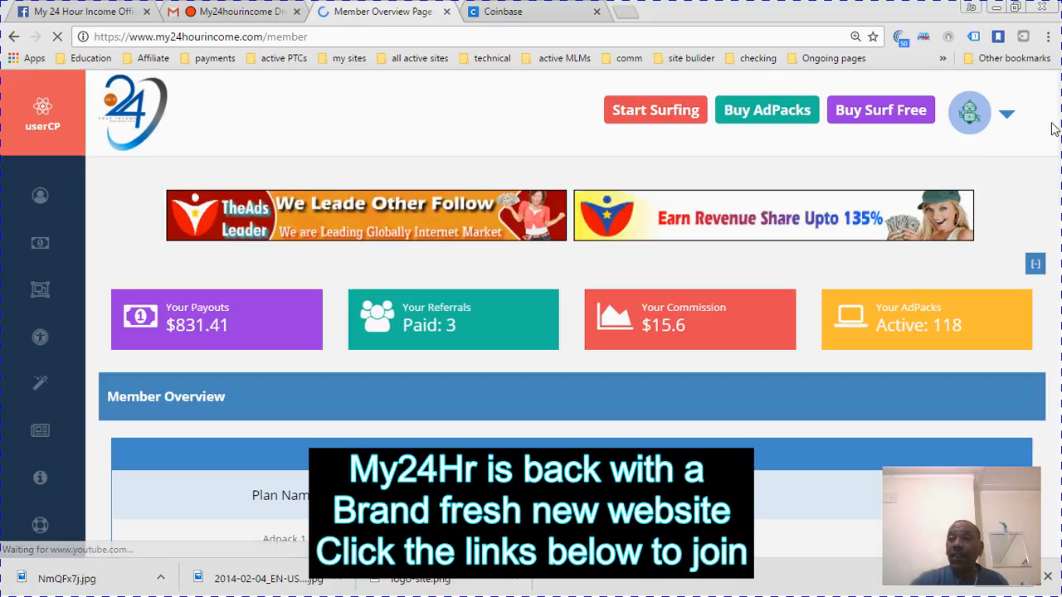
pyautogui.scroll(-3)
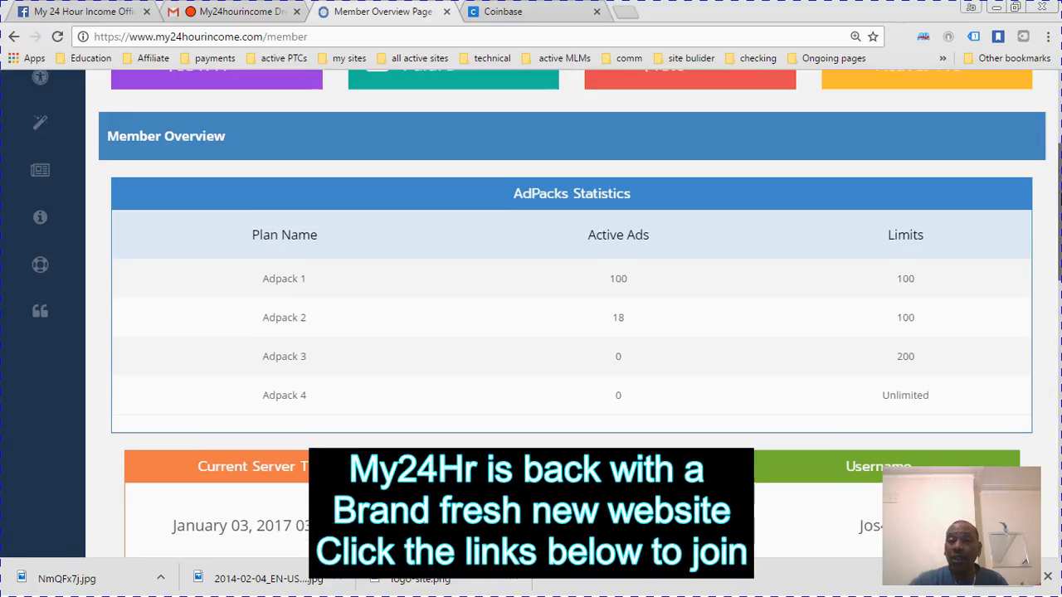
pyautogui.scroll(3)
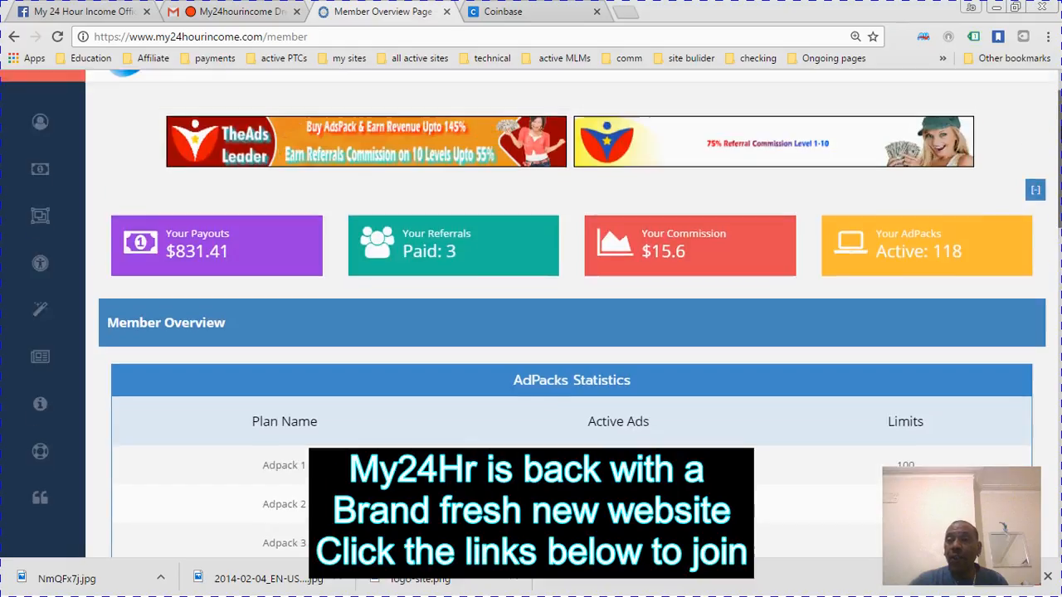
pyautogui.scroll(-3)
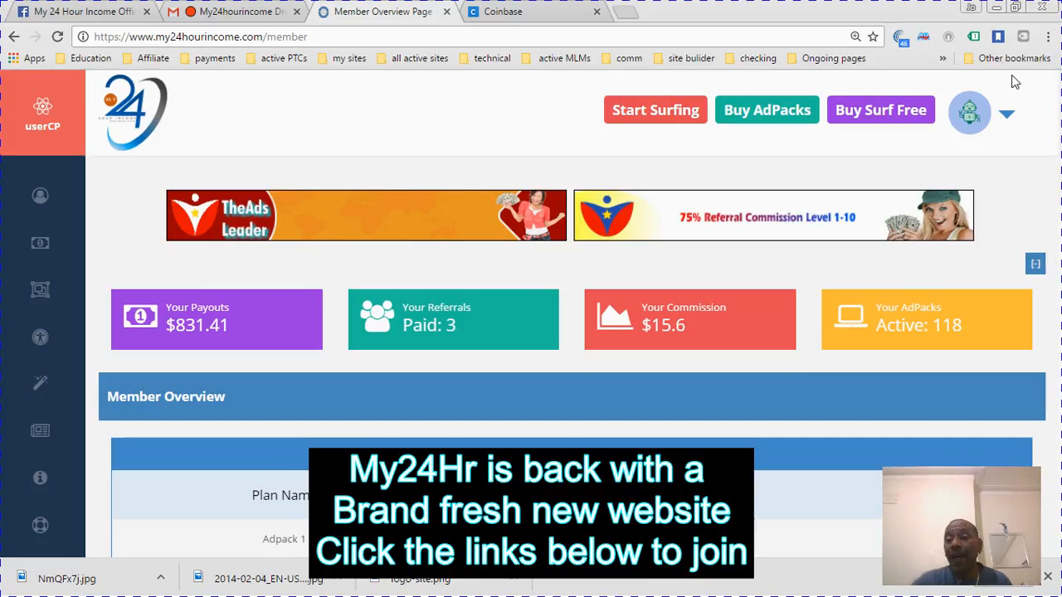
pyautogui.moveTo(767, 110)
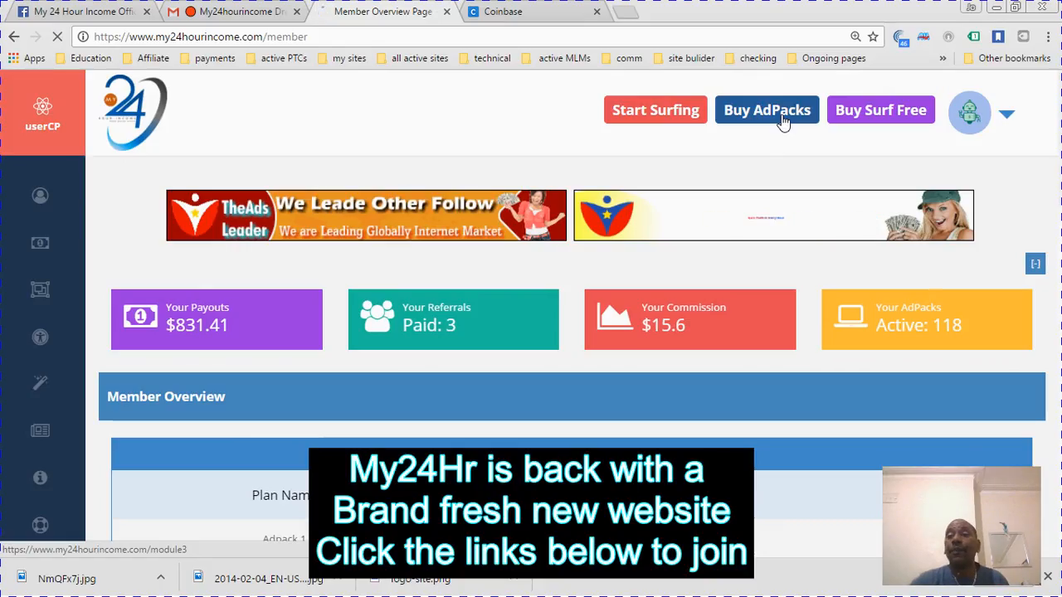
# From Buy AdPacks, choose Purchase on the $15 Adpack 2 plan (115% returns, 82 positions left).
pyautogui.click(767, 110)
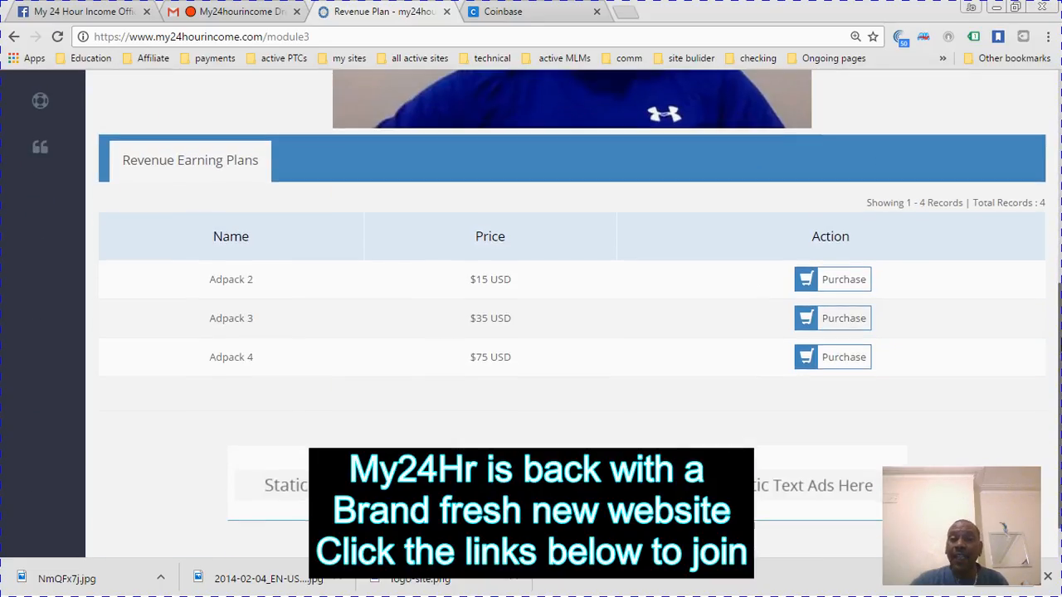
pyautogui.scroll(-3)
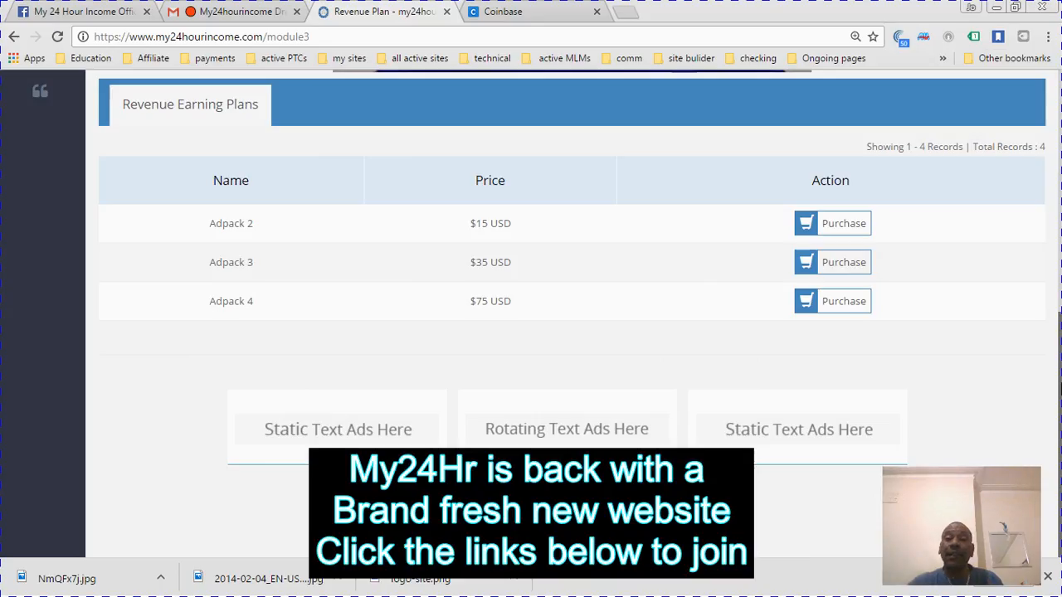
pyautogui.moveTo(843, 223)
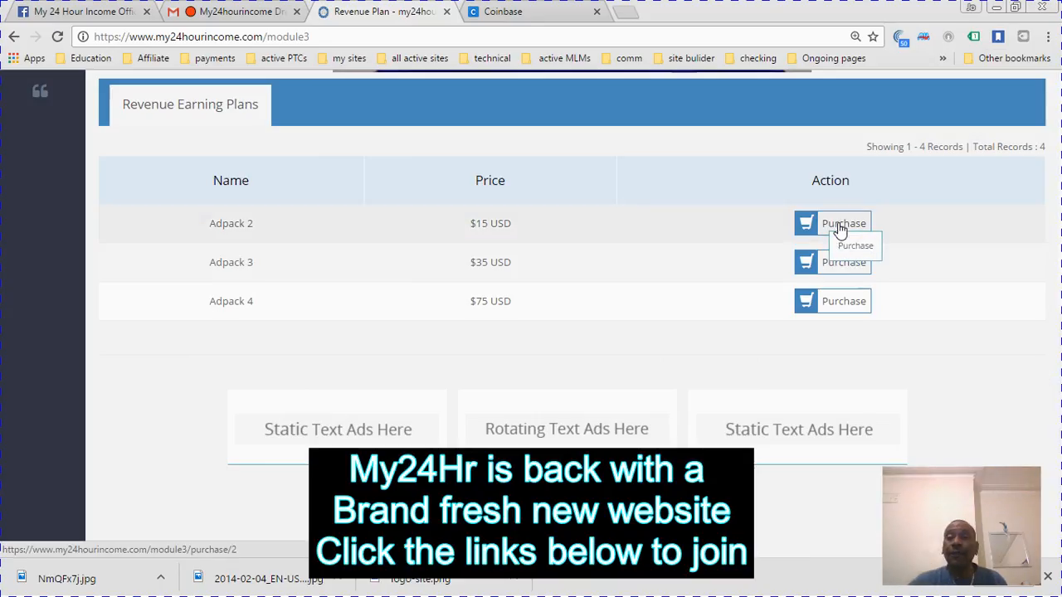
pyautogui.click(843, 223)
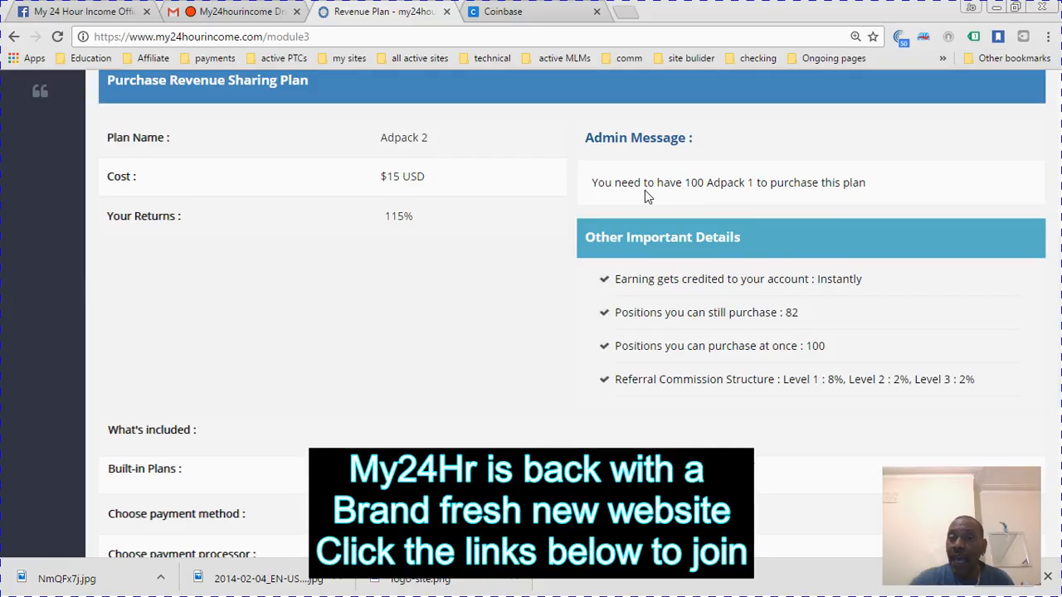
pyautogui.moveTo(715, 235)
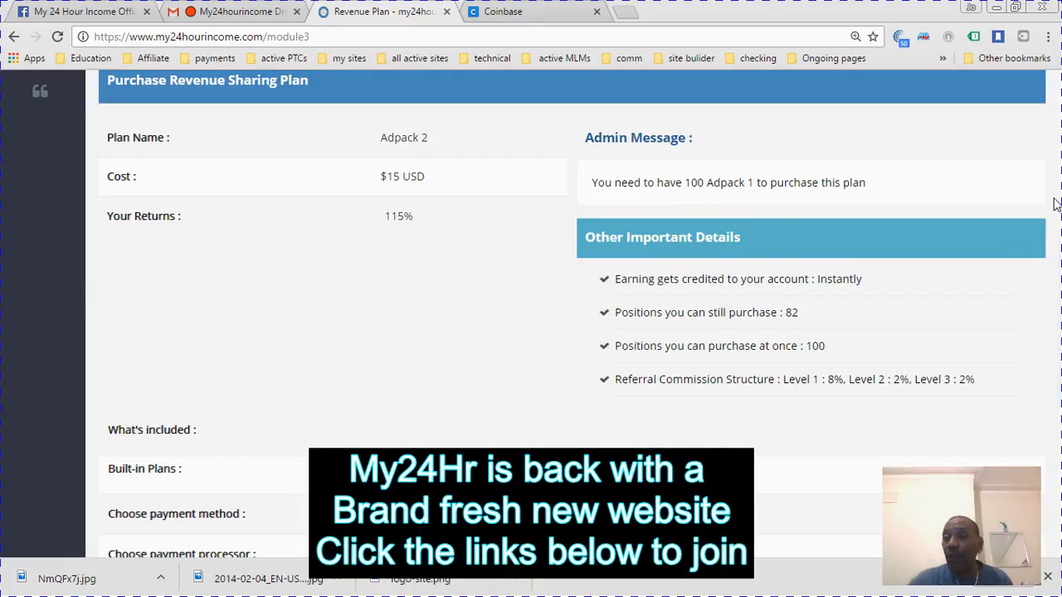
pyautogui.moveTo(863, 305)
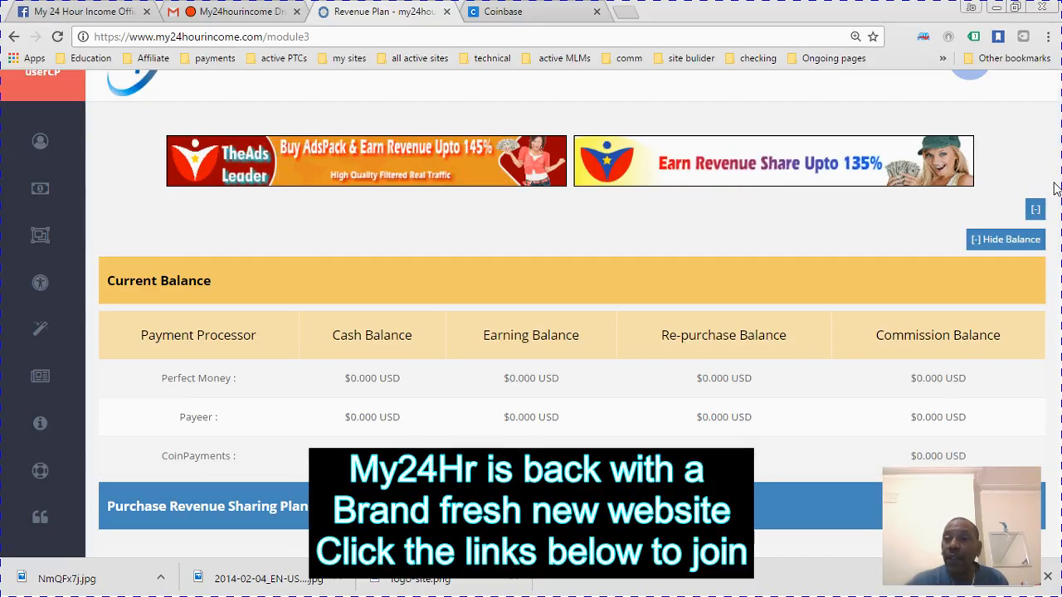
# Enter 3 Adpack 2 shares ($45) and select CoinPayments balance as the payment processor.
pyautogui.scroll(-3)
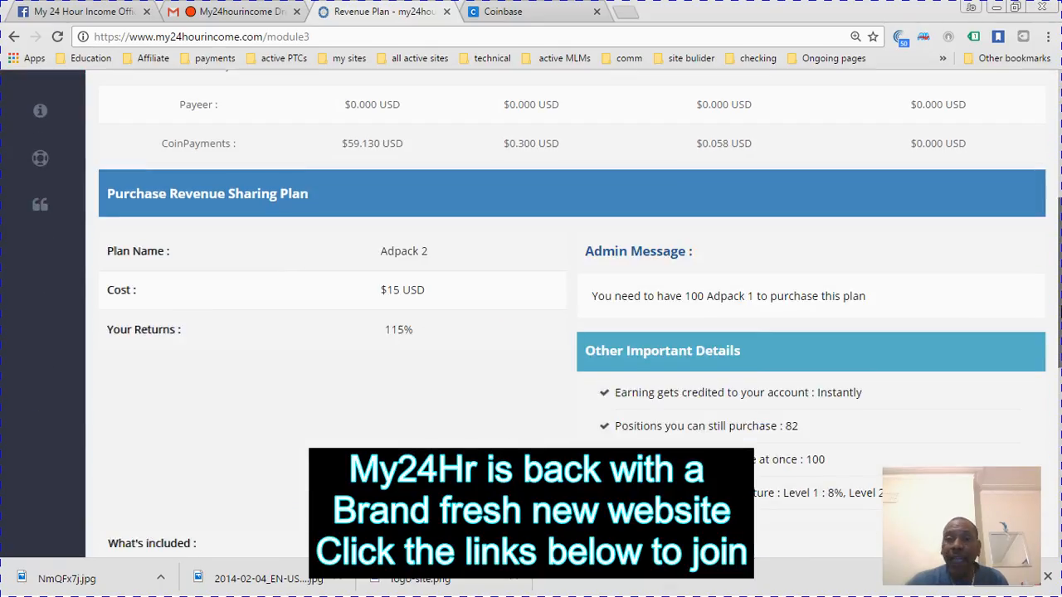
pyautogui.scroll(-3)
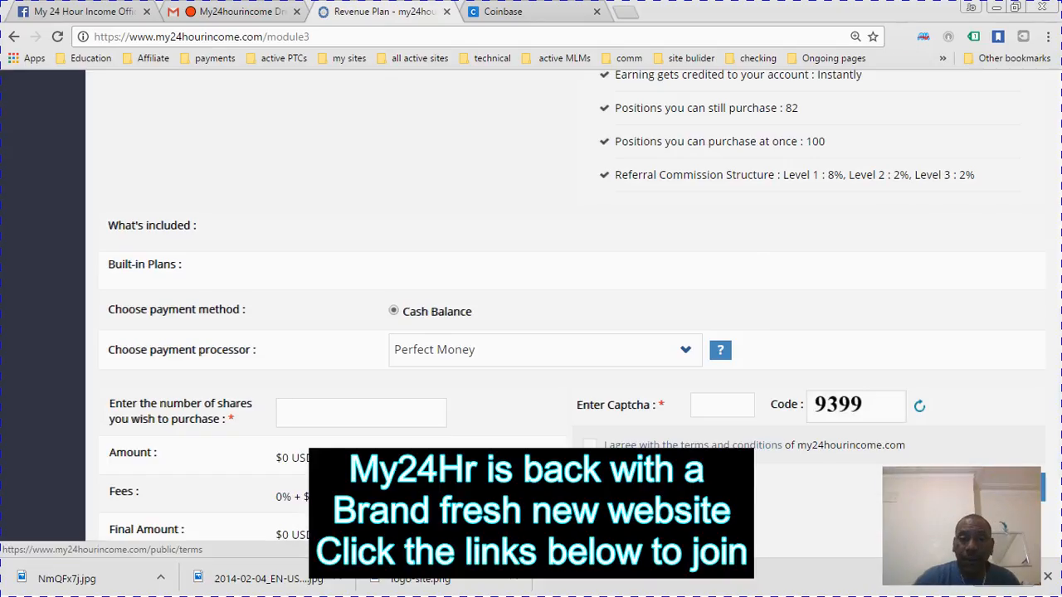
pyautogui.write('3')
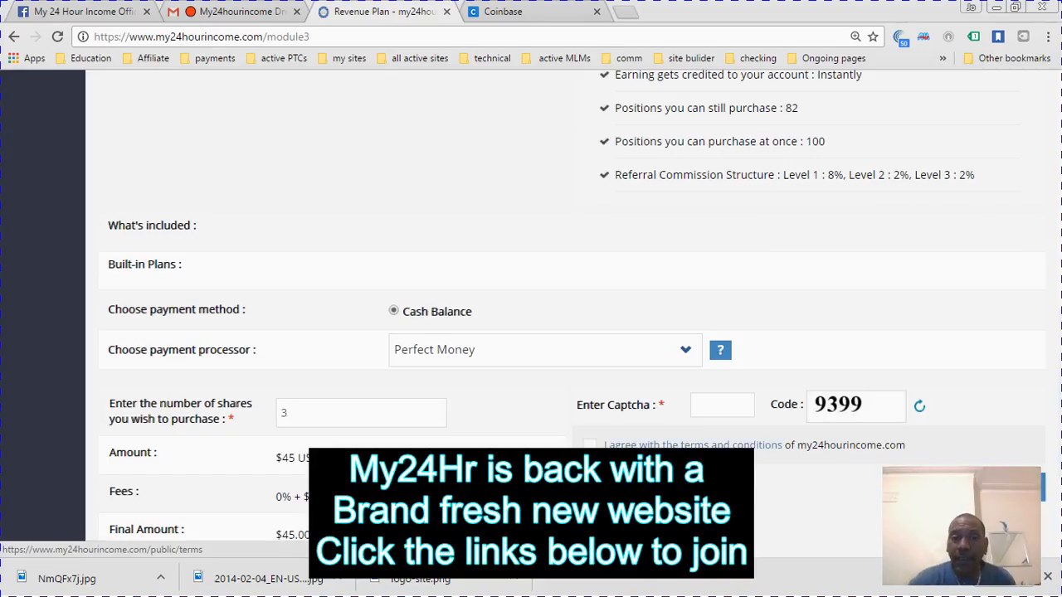
pyautogui.click(543, 349)
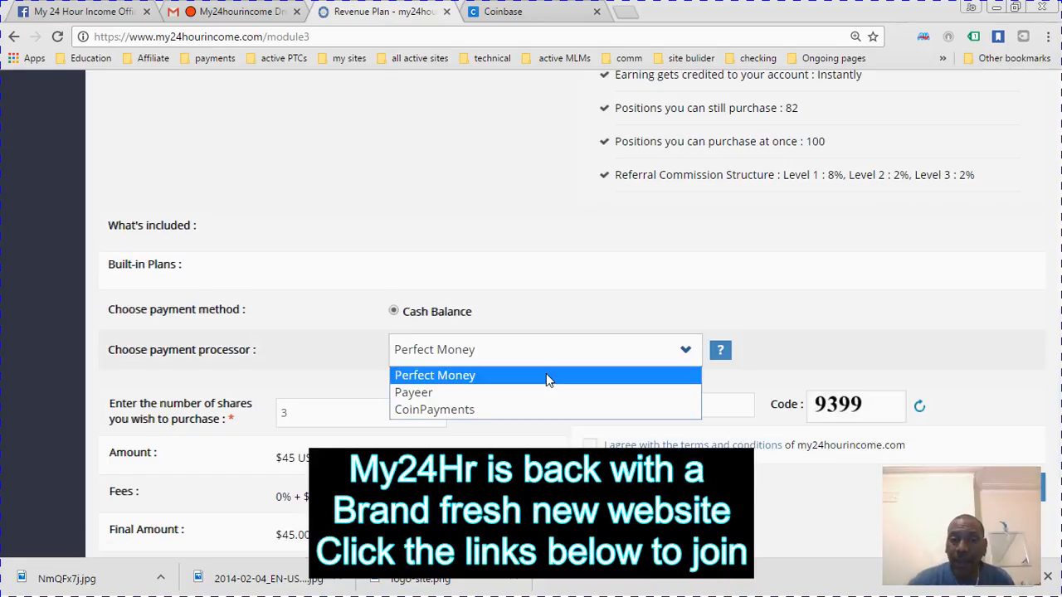
pyautogui.click(433, 375)
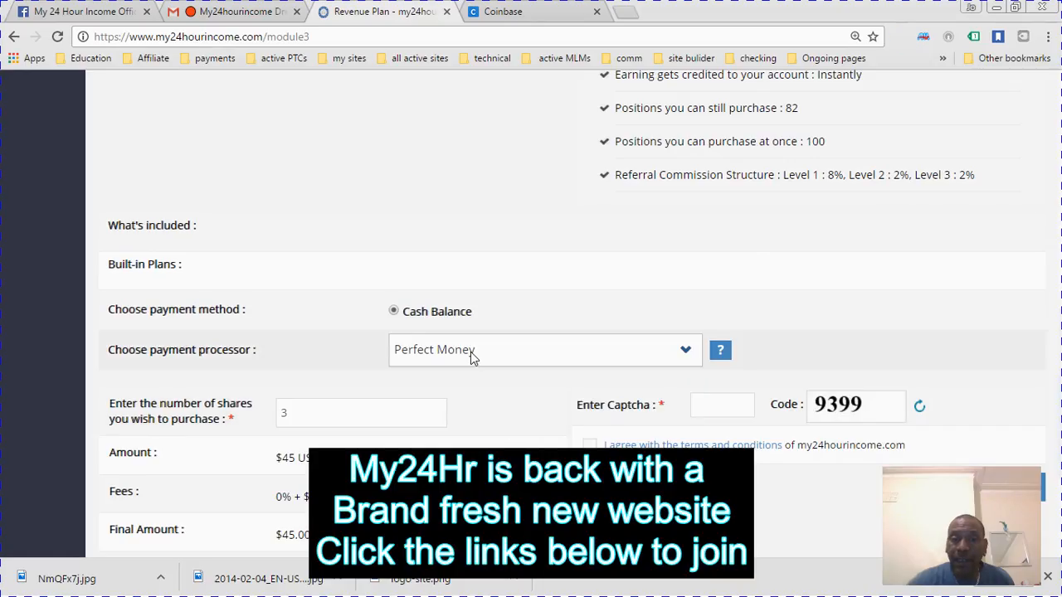
pyautogui.click(544, 350)
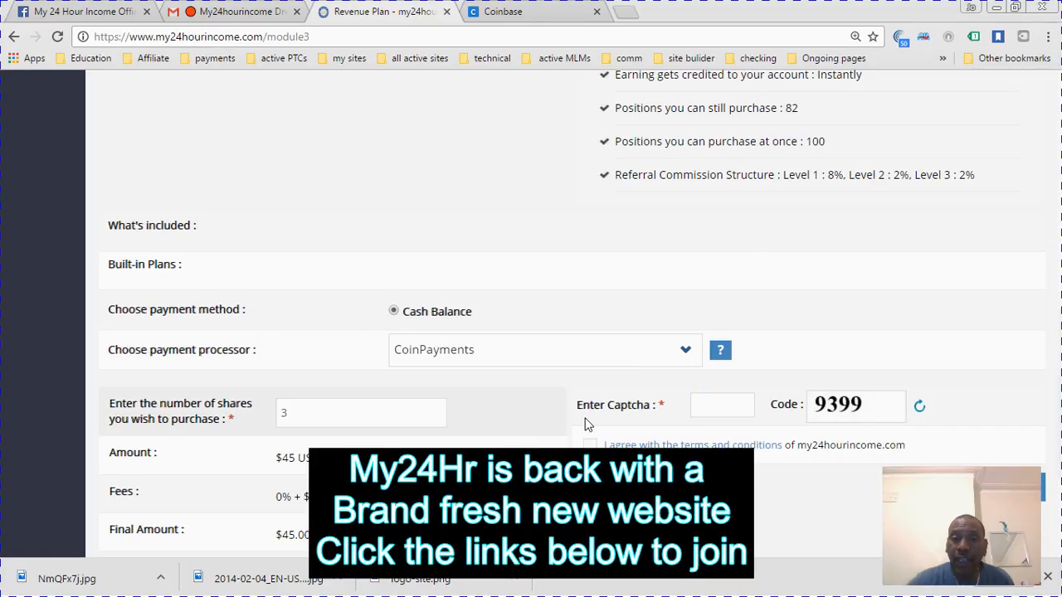
# Fill in captcha code 93 and submit the purchase, bringing active AdPacks to 121.
pyautogui.click(721, 405)
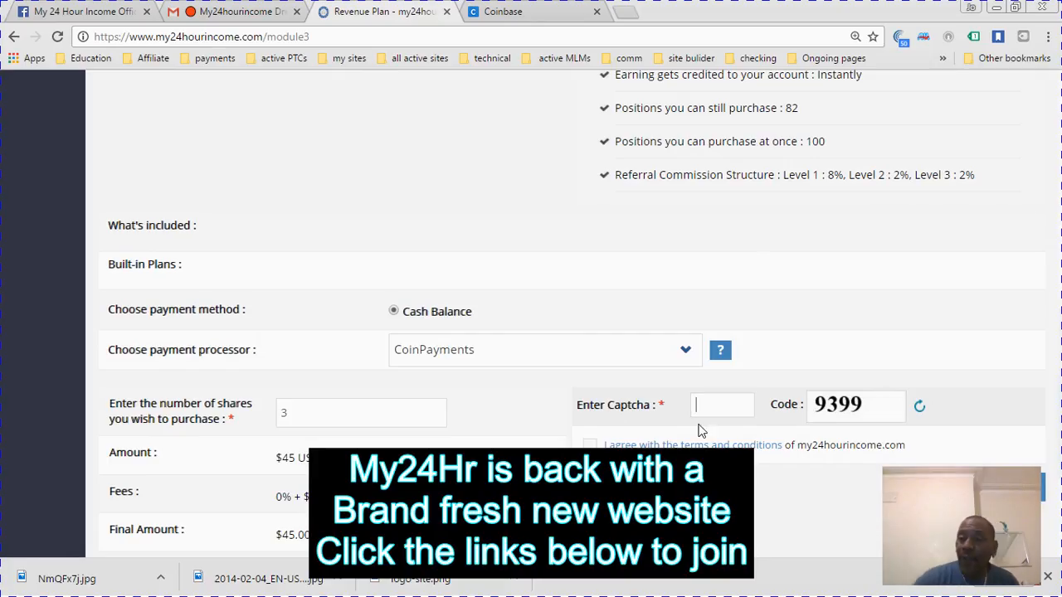
pyautogui.write('9399')
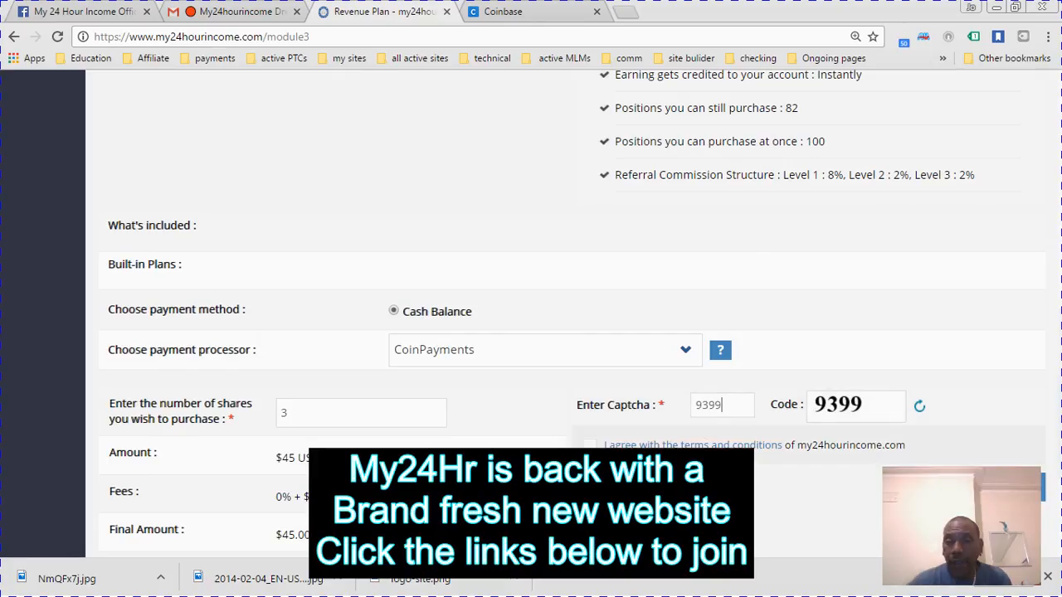
pyautogui.click(591, 445)
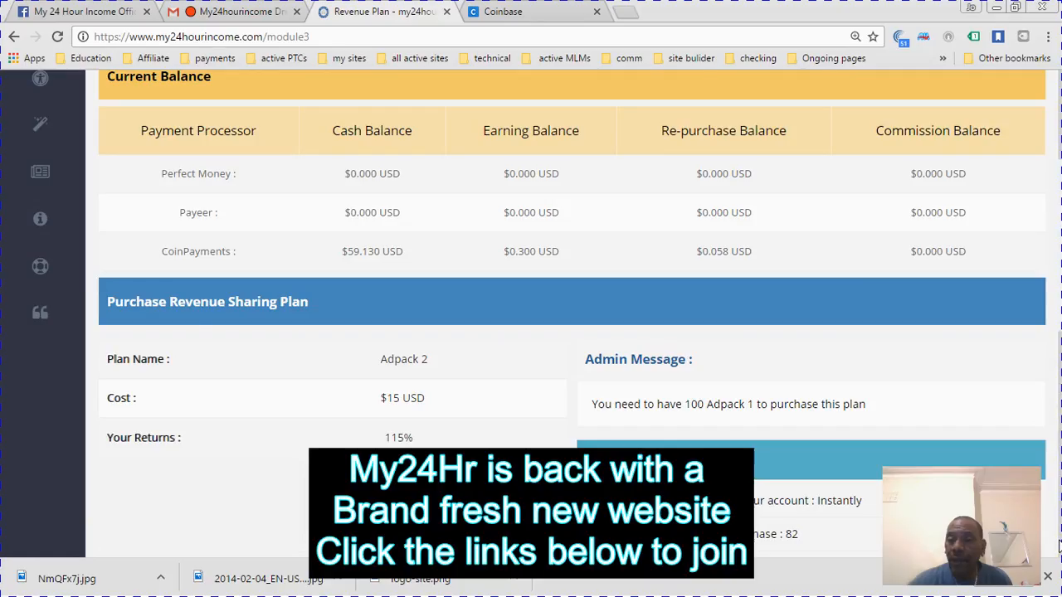
pyautogui.scroll(-3)
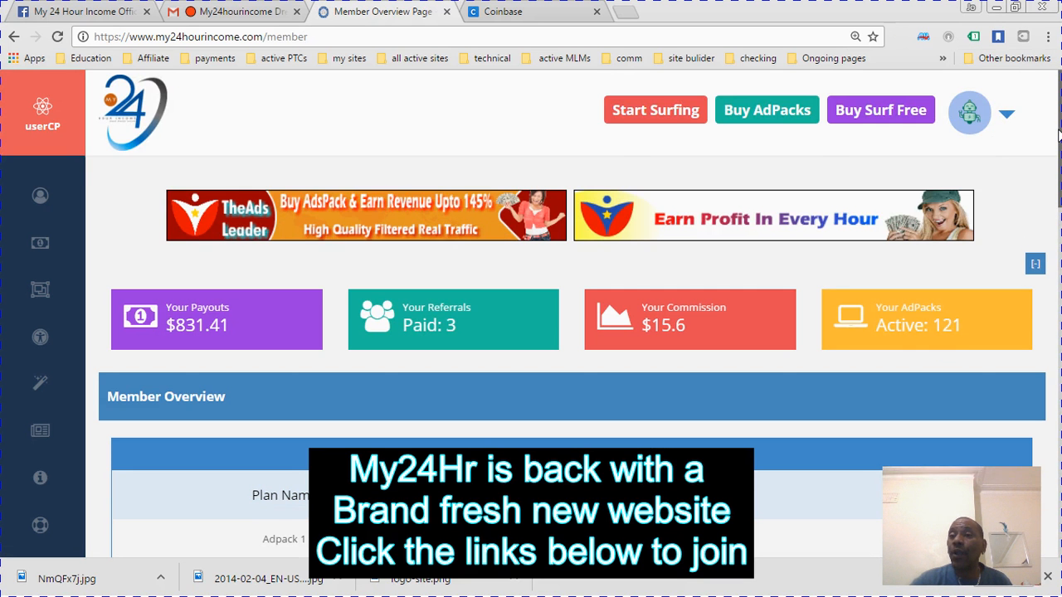
# Scroll through the member overview account details before switching to the Facebook group.
pyautogui.scroll(-3)
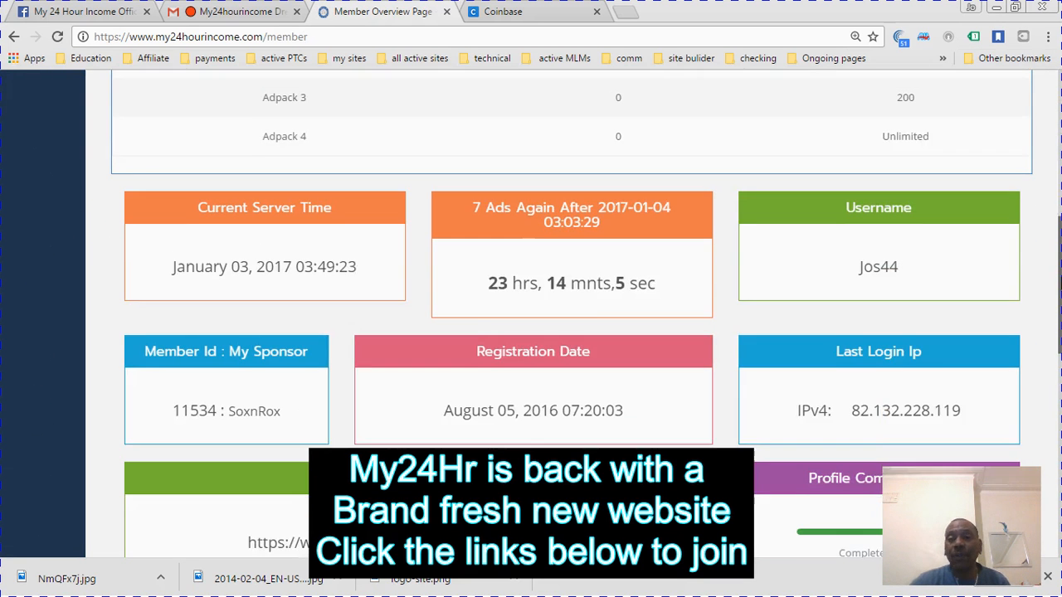
pyautogui.scroll(-3)
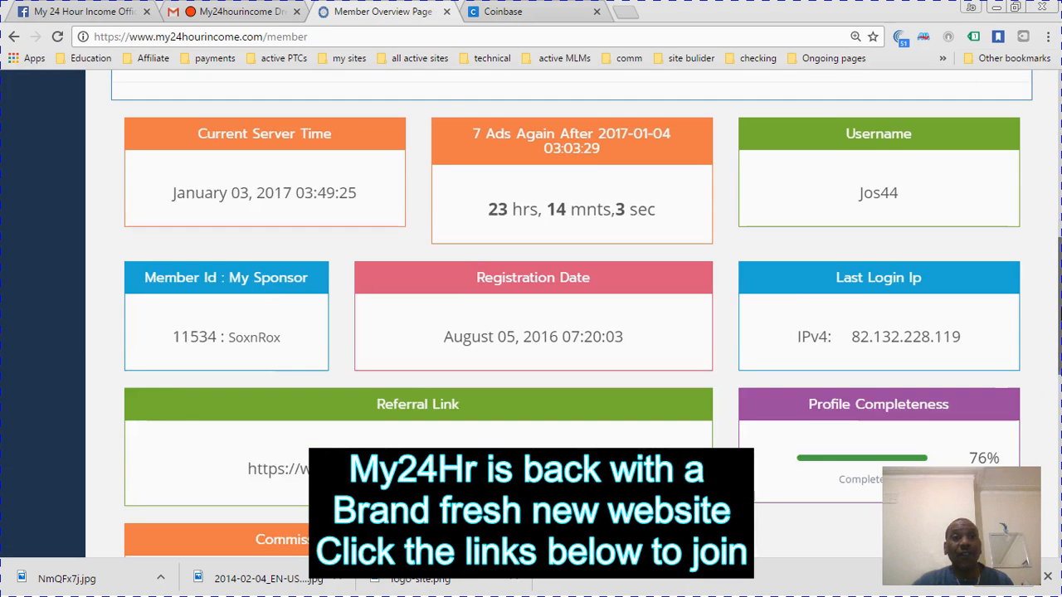
pyautogui.scroll(-3)
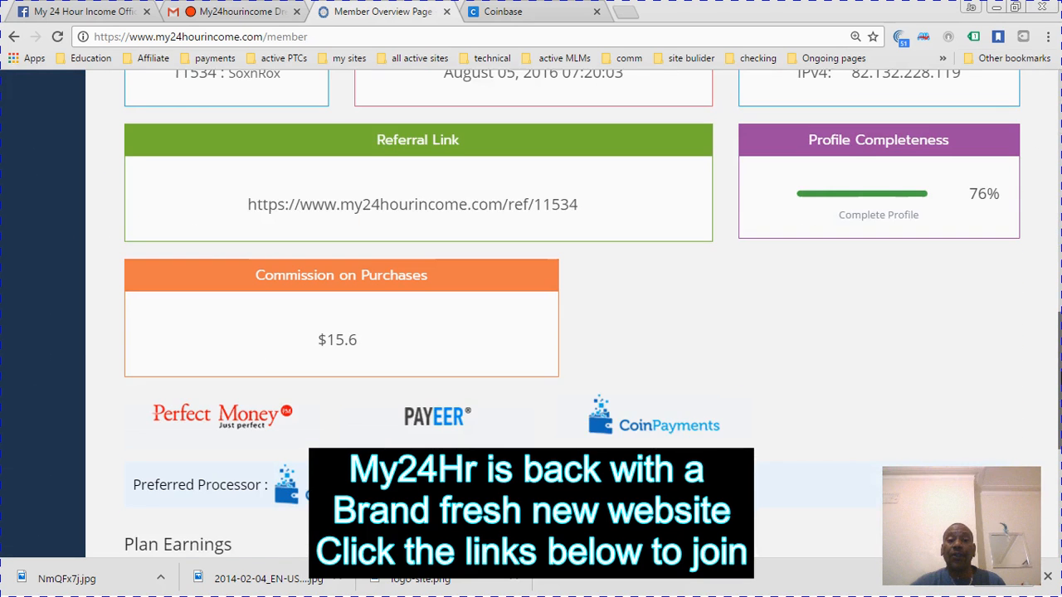
pyautogui.scroll(-3)
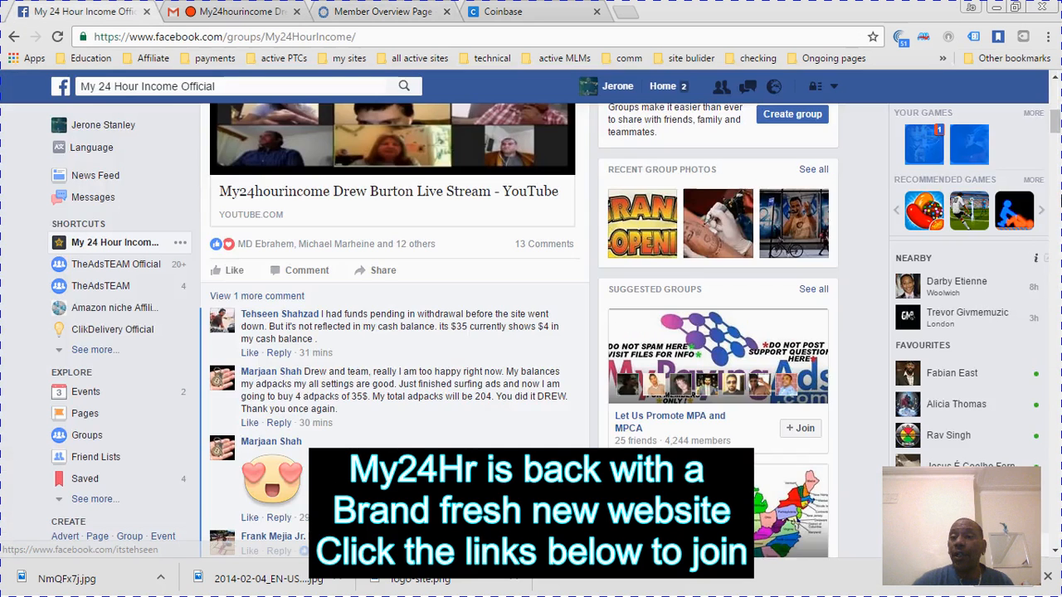
# Leave the Facebook group and return to the member overview showing 121 AdPacks and $831.41 payouts.
pyautogui.scroll(3)
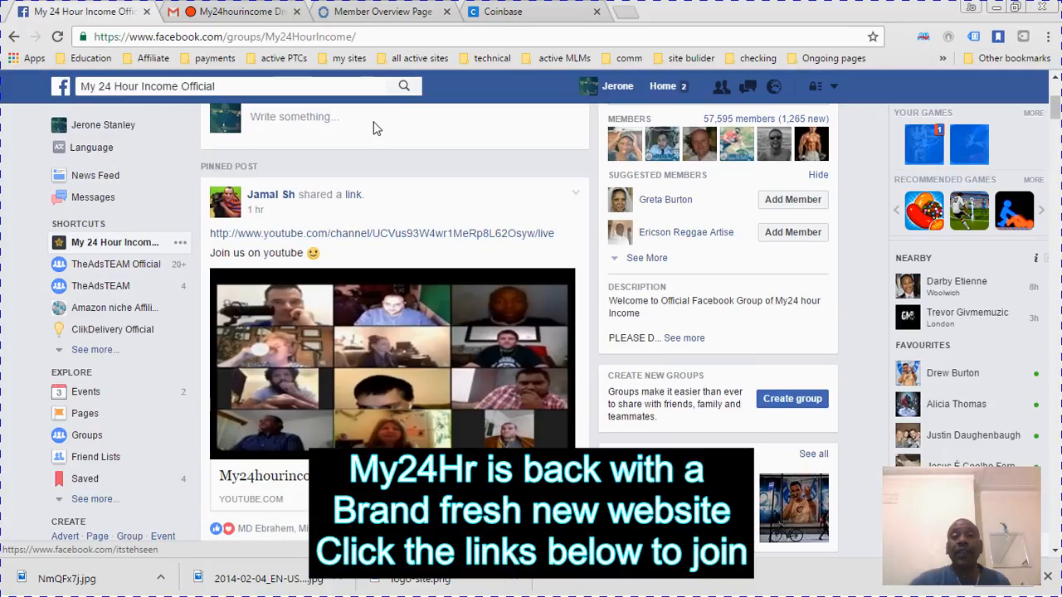
pyautogui.click(382, 12)
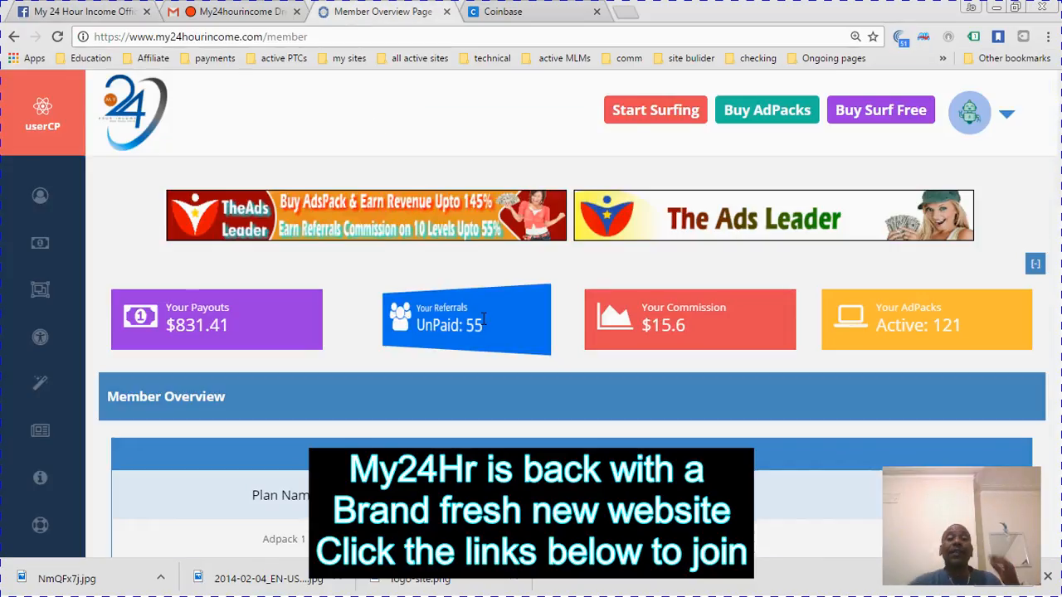